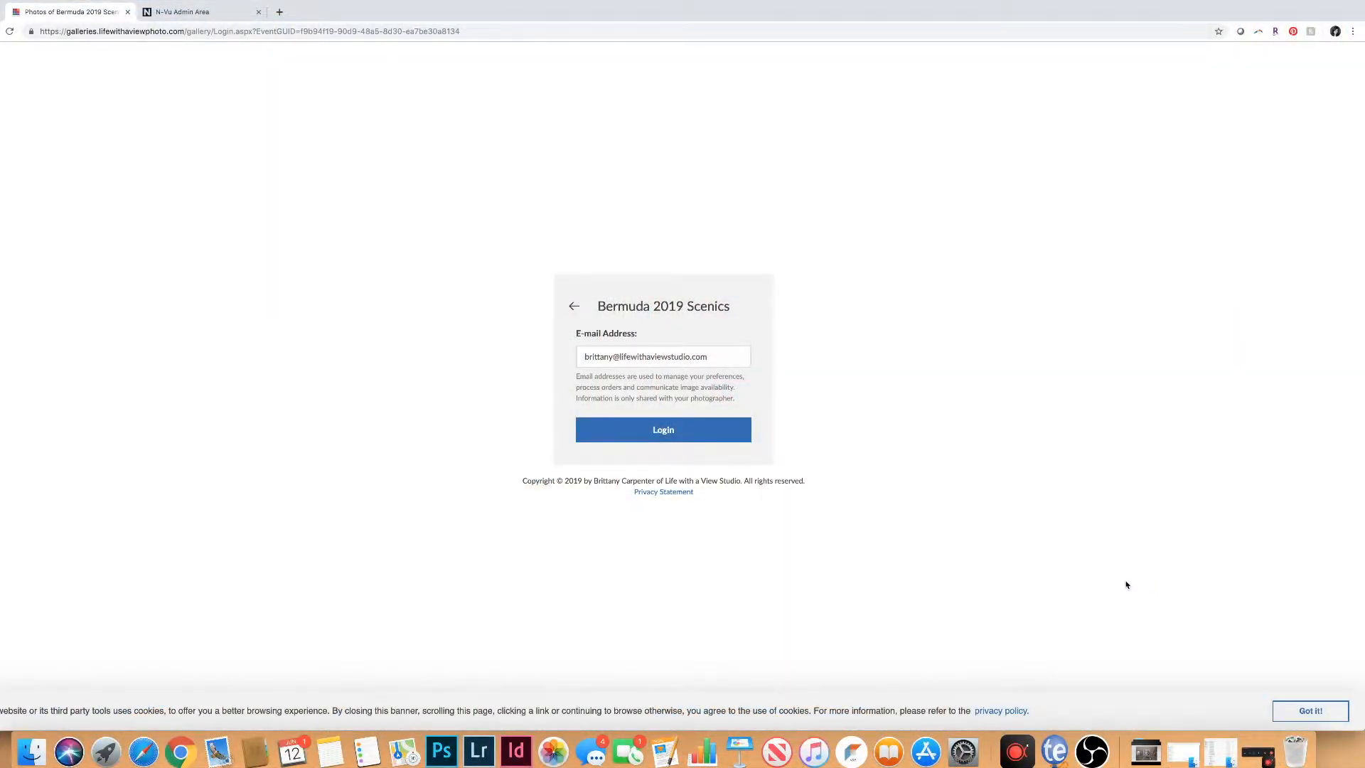
mouse_move(699, 216)
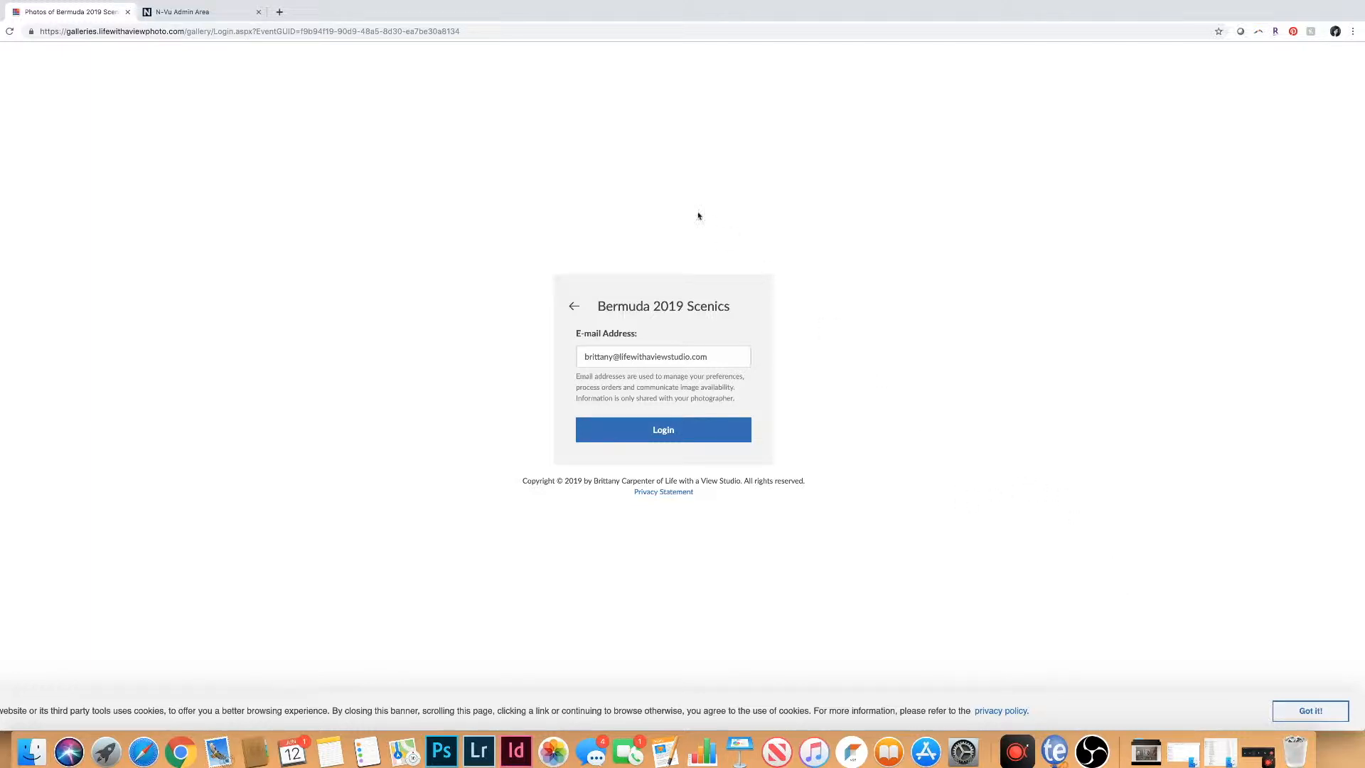
mouse_move(523, 460)
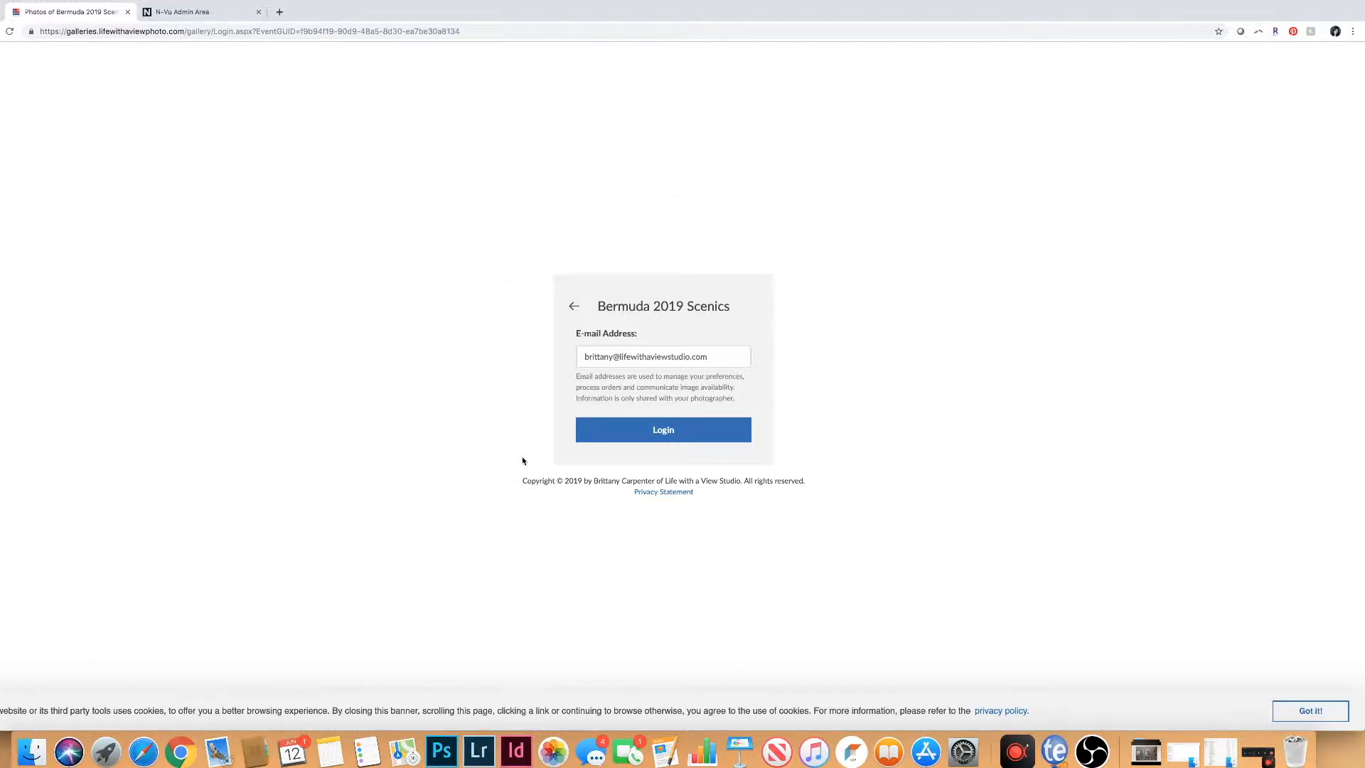
mouse_move(801, 547)
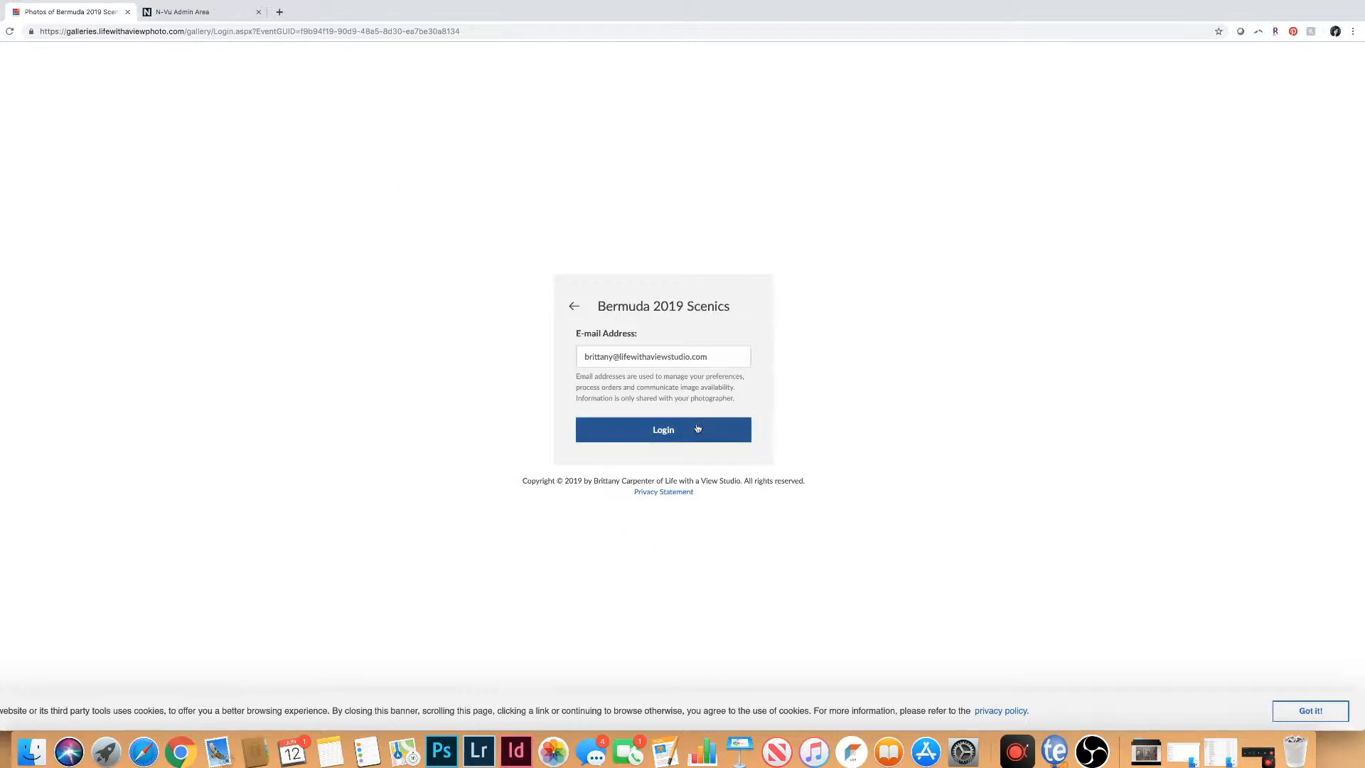
mouse_move(633, 373)
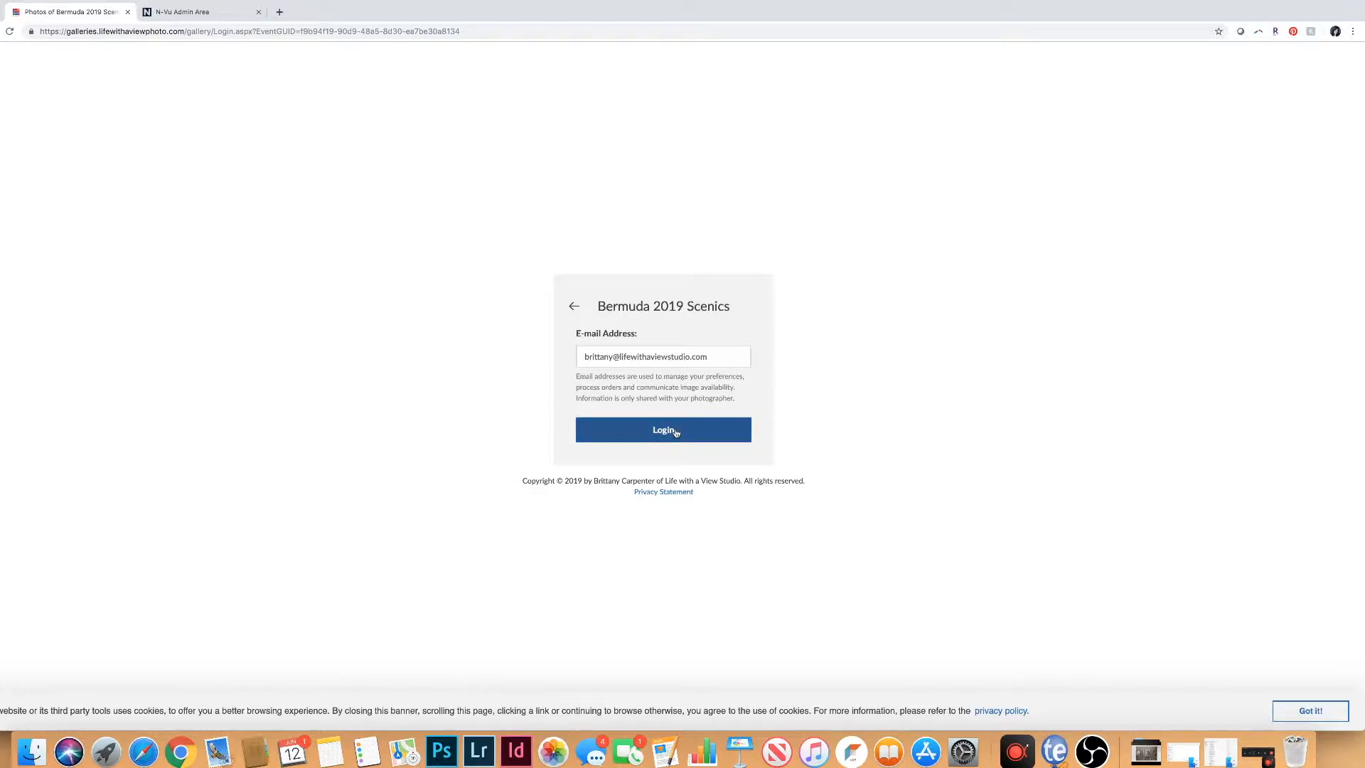
Log in with the entered email and open the Bermuda 2019 Scenics Highlights photos.
left_click(663, 430)
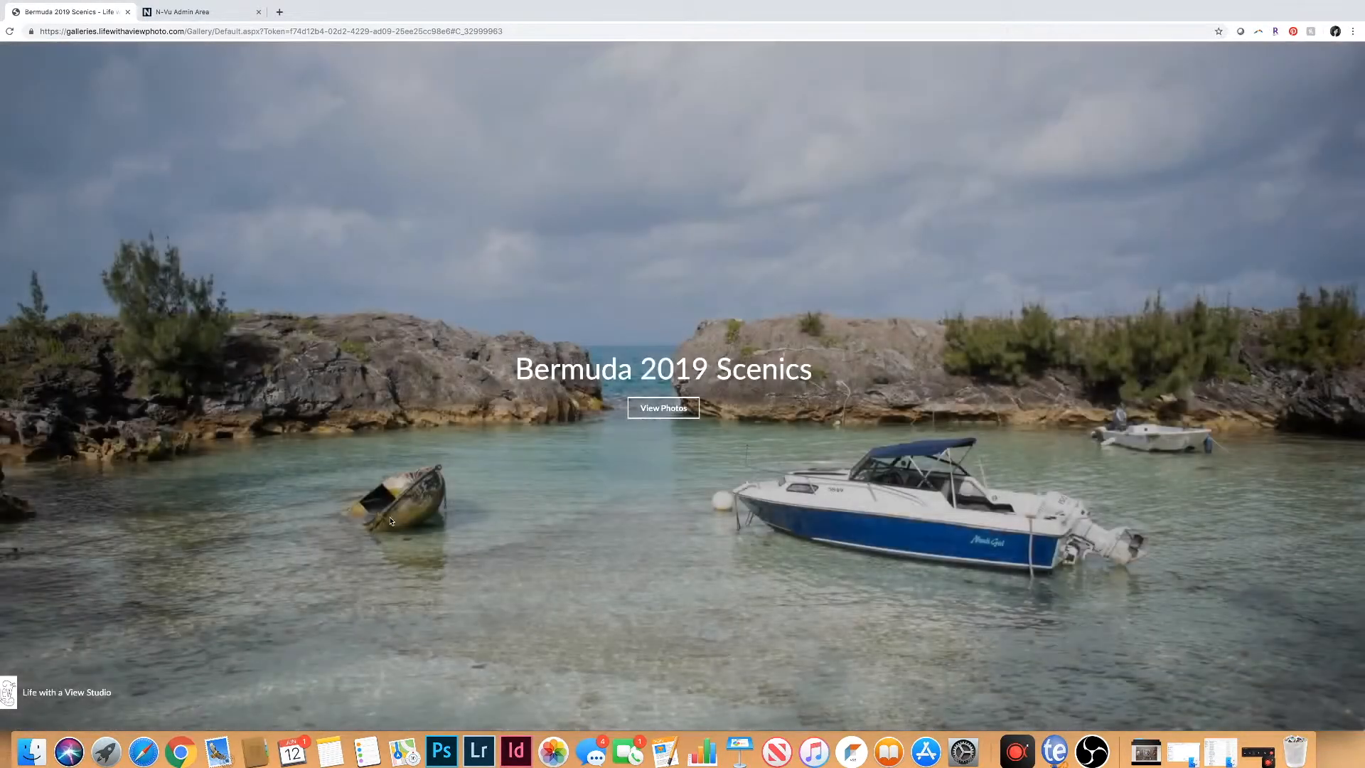
scroll("down", 3)
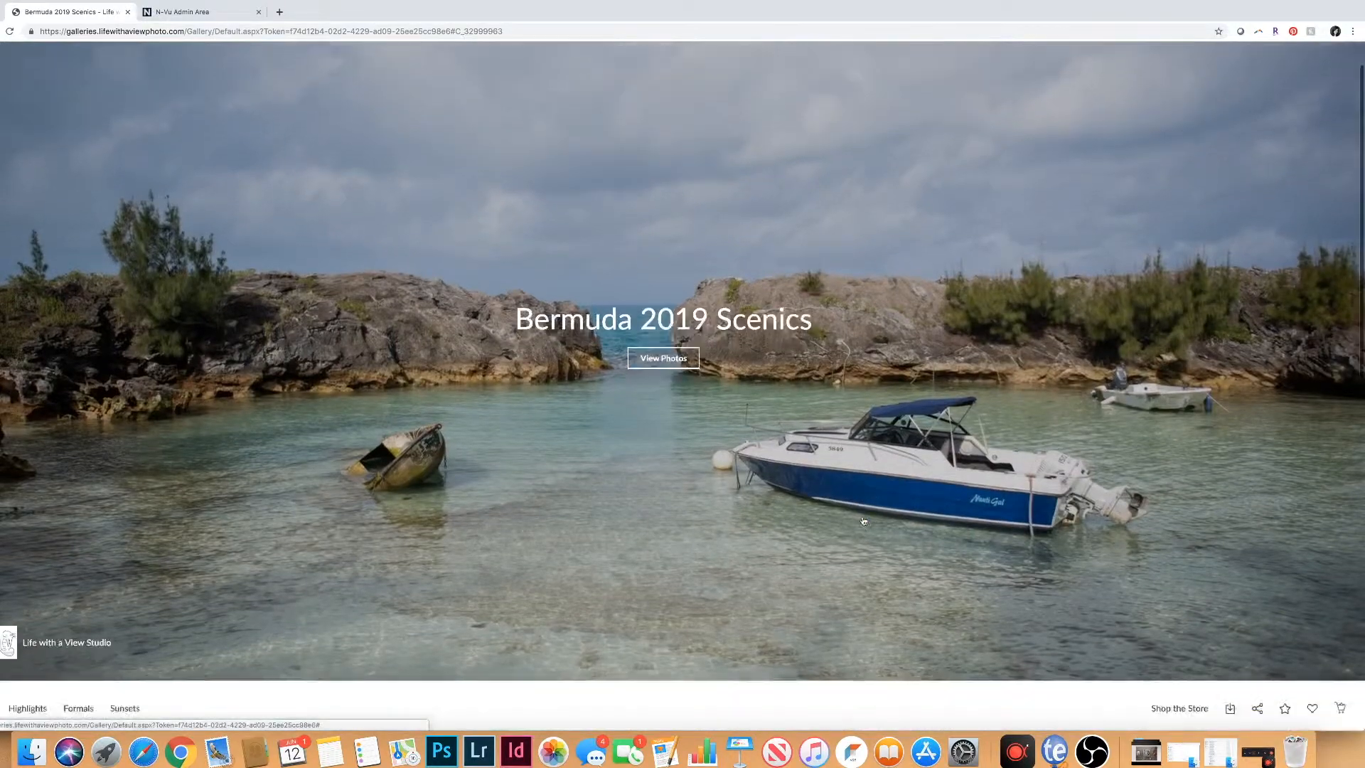
scroll("down", 3)
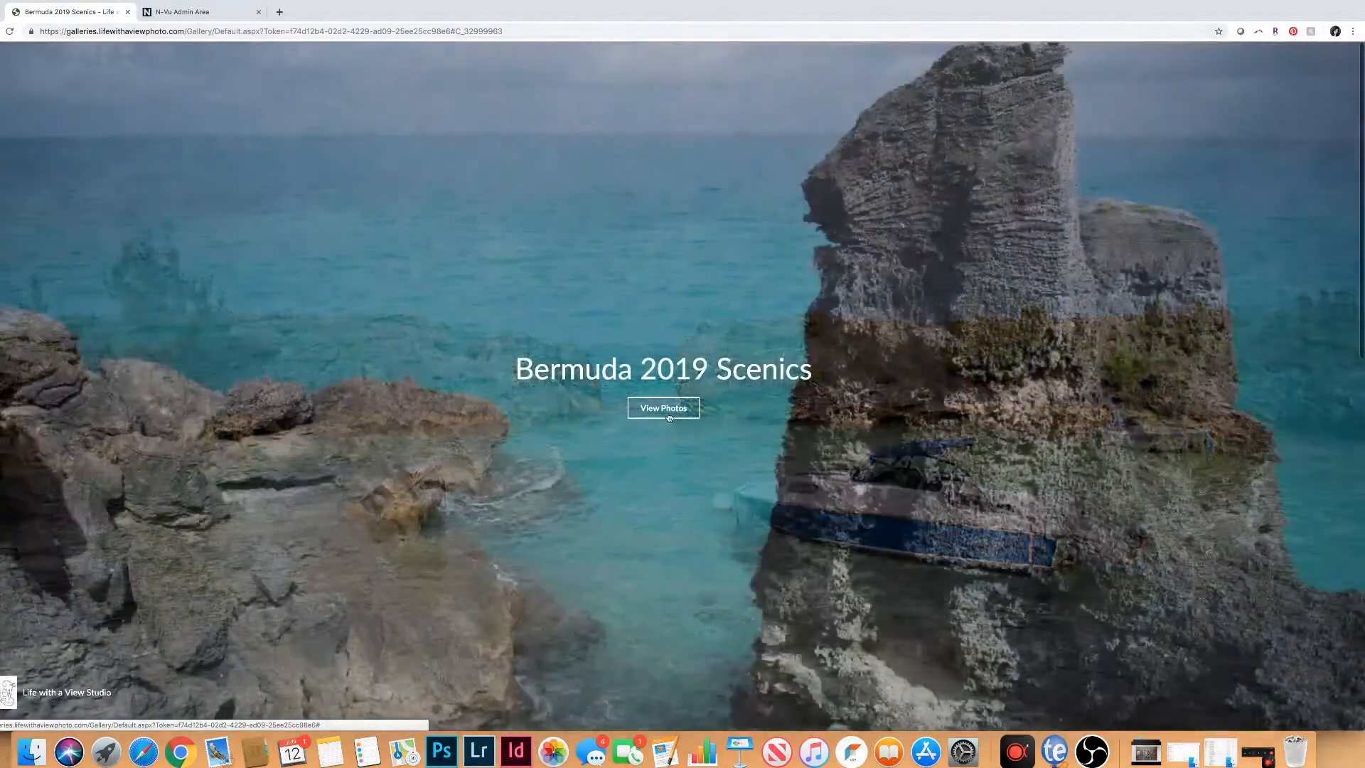
left_click(663, 408)
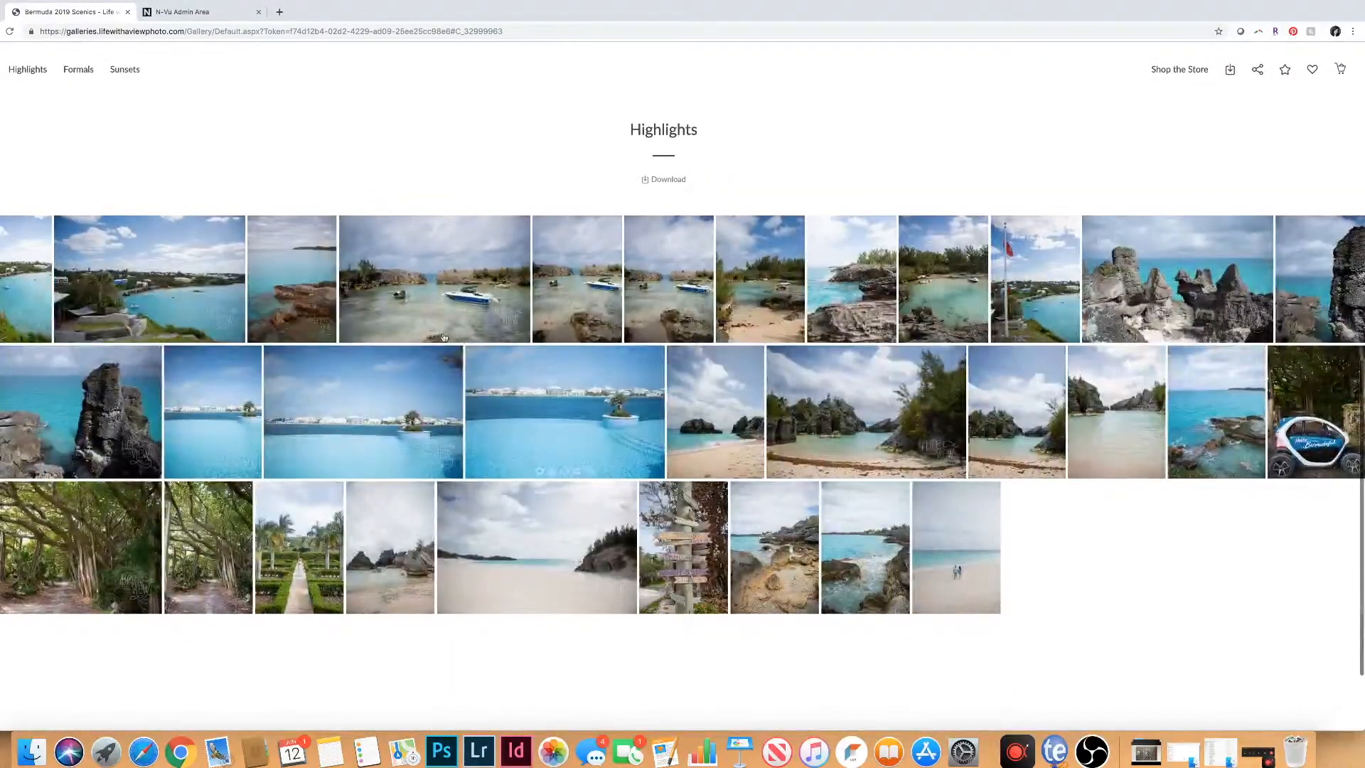
scroll("up", 3)
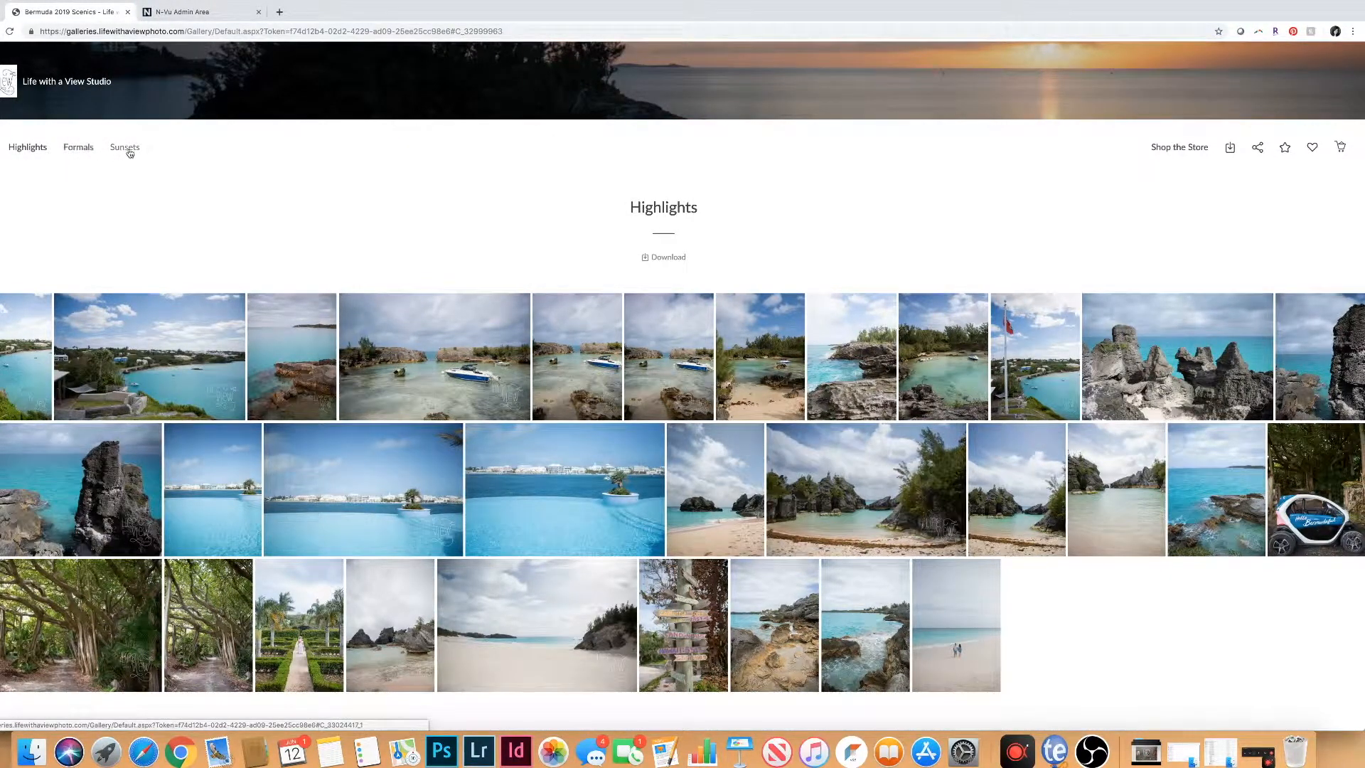
mouse_move(78, 148)
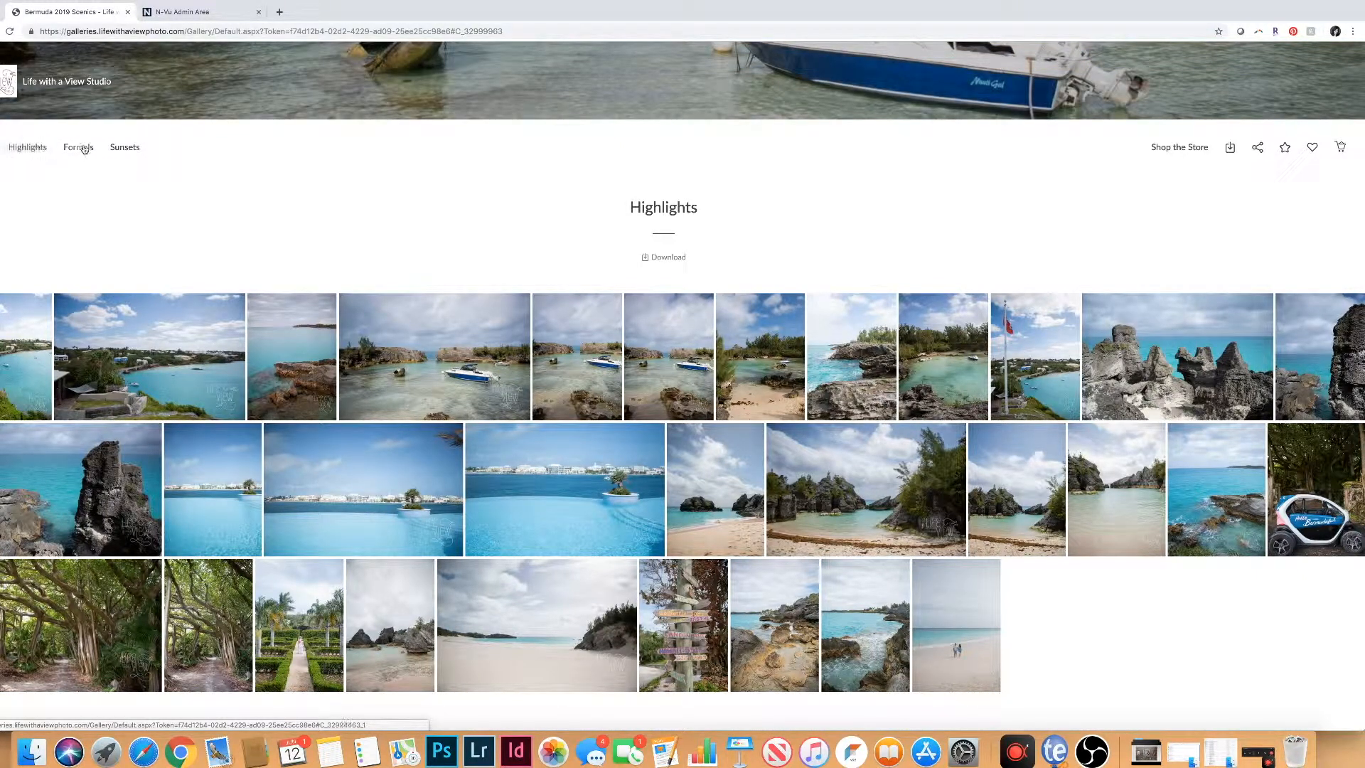
left_click(77, 147)
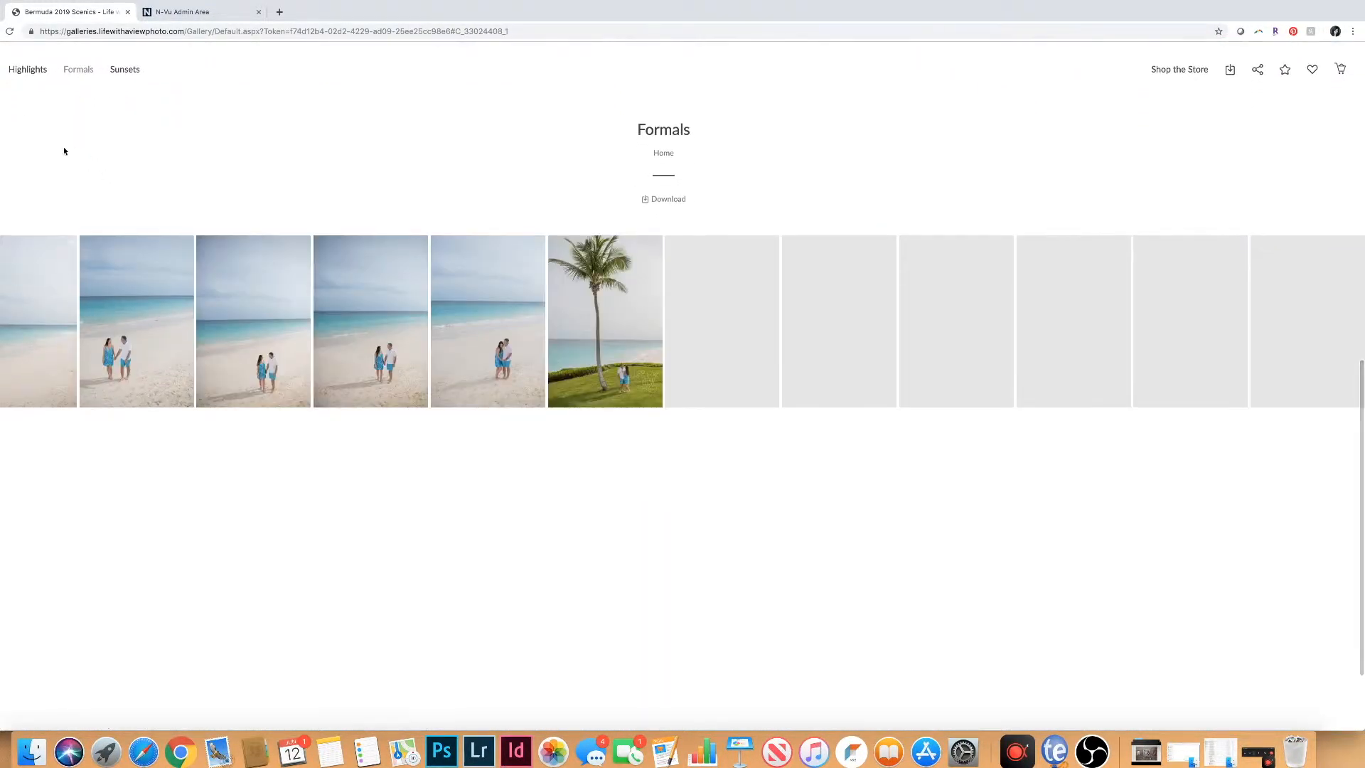
left_click(27, 69)
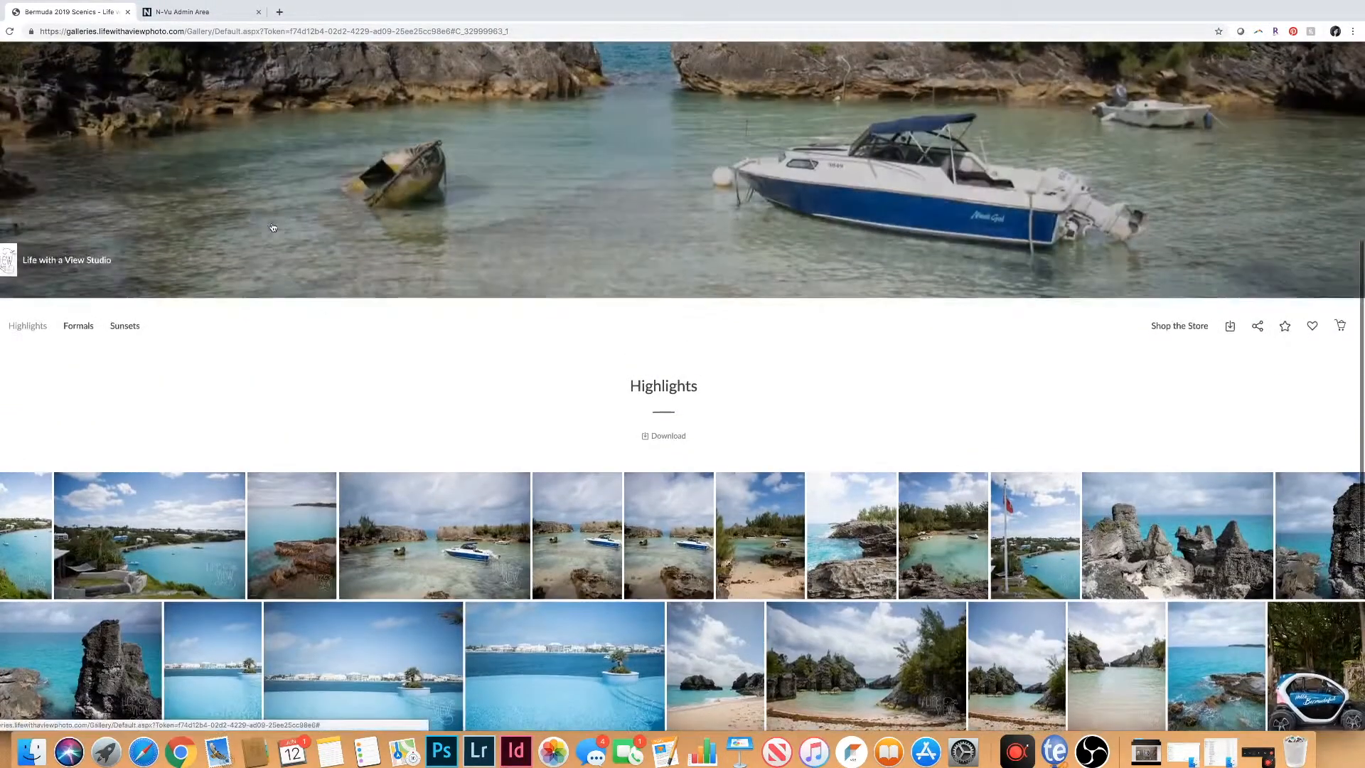
scroll("down", 3)
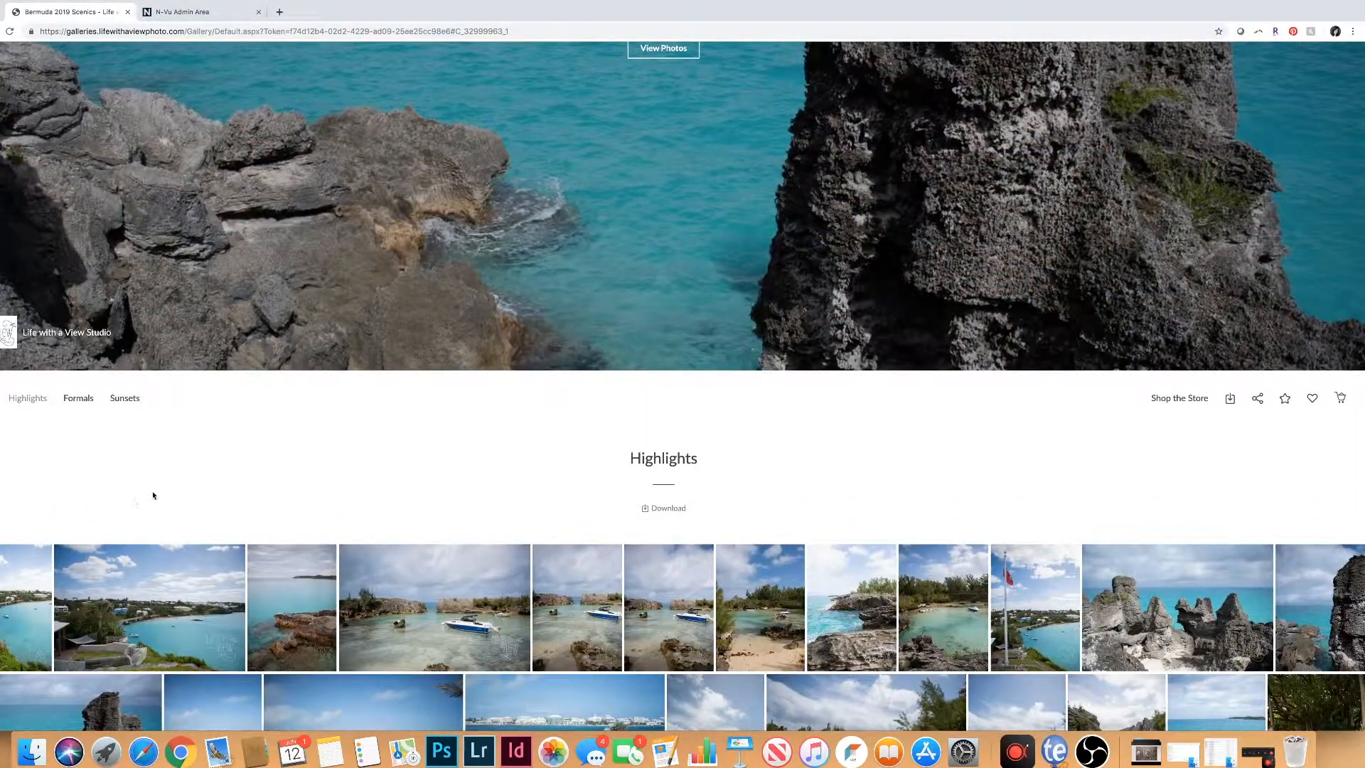
mouse_move(26, 596)
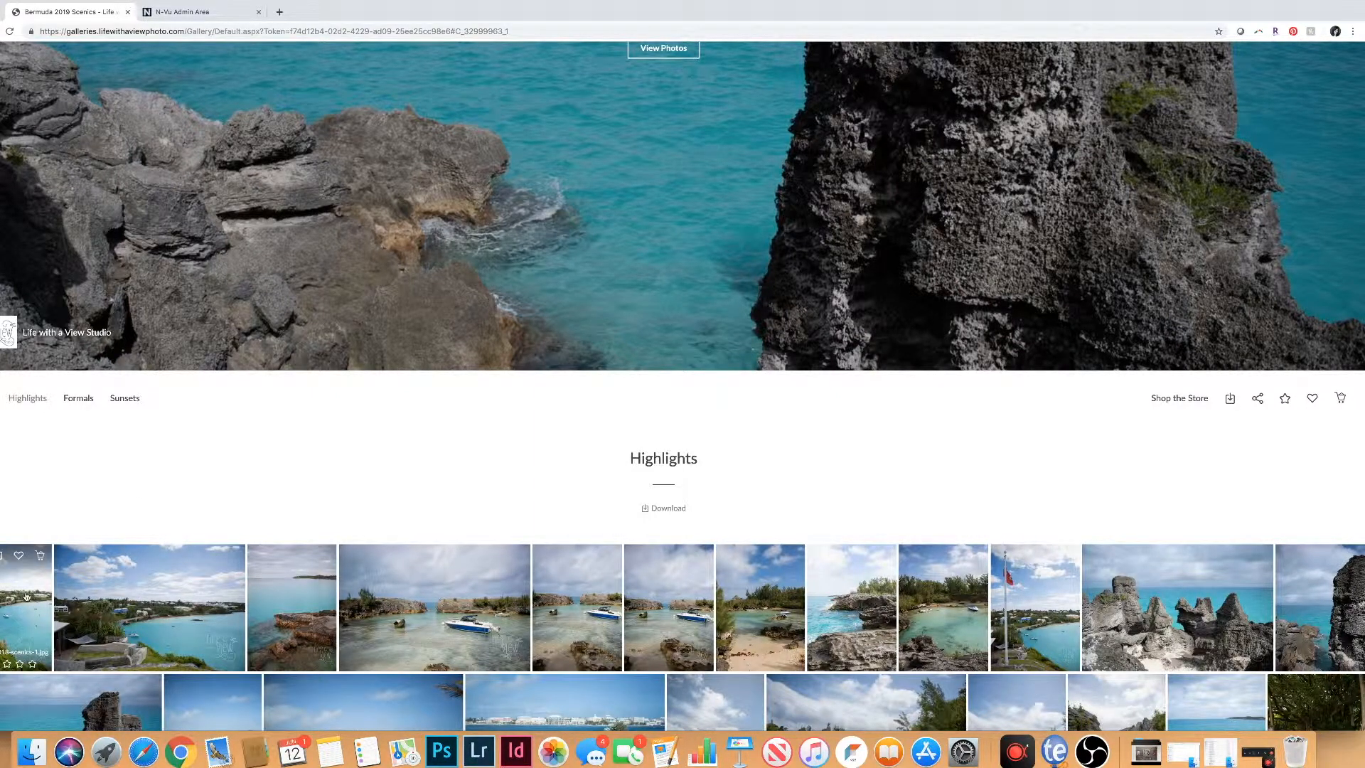
left_click(149, 606)
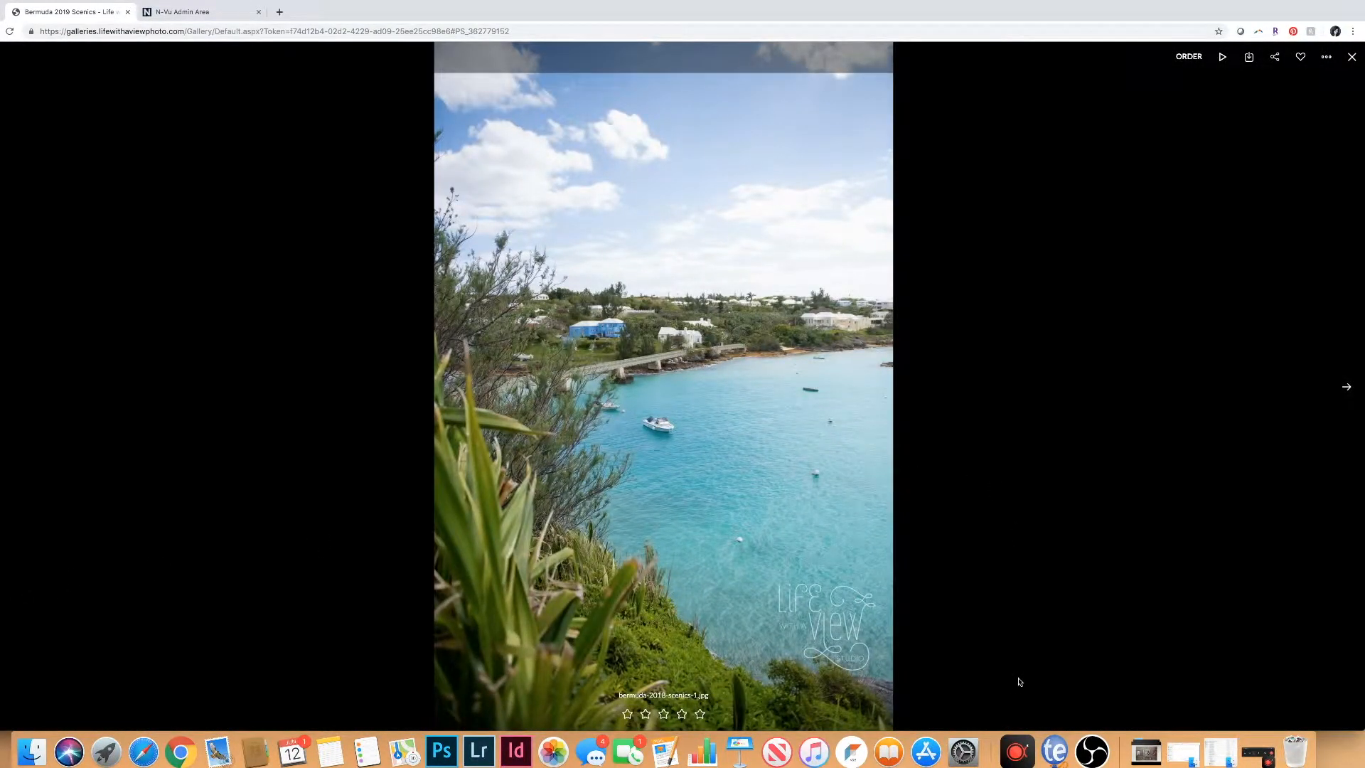
mouse_move(1222, 57)
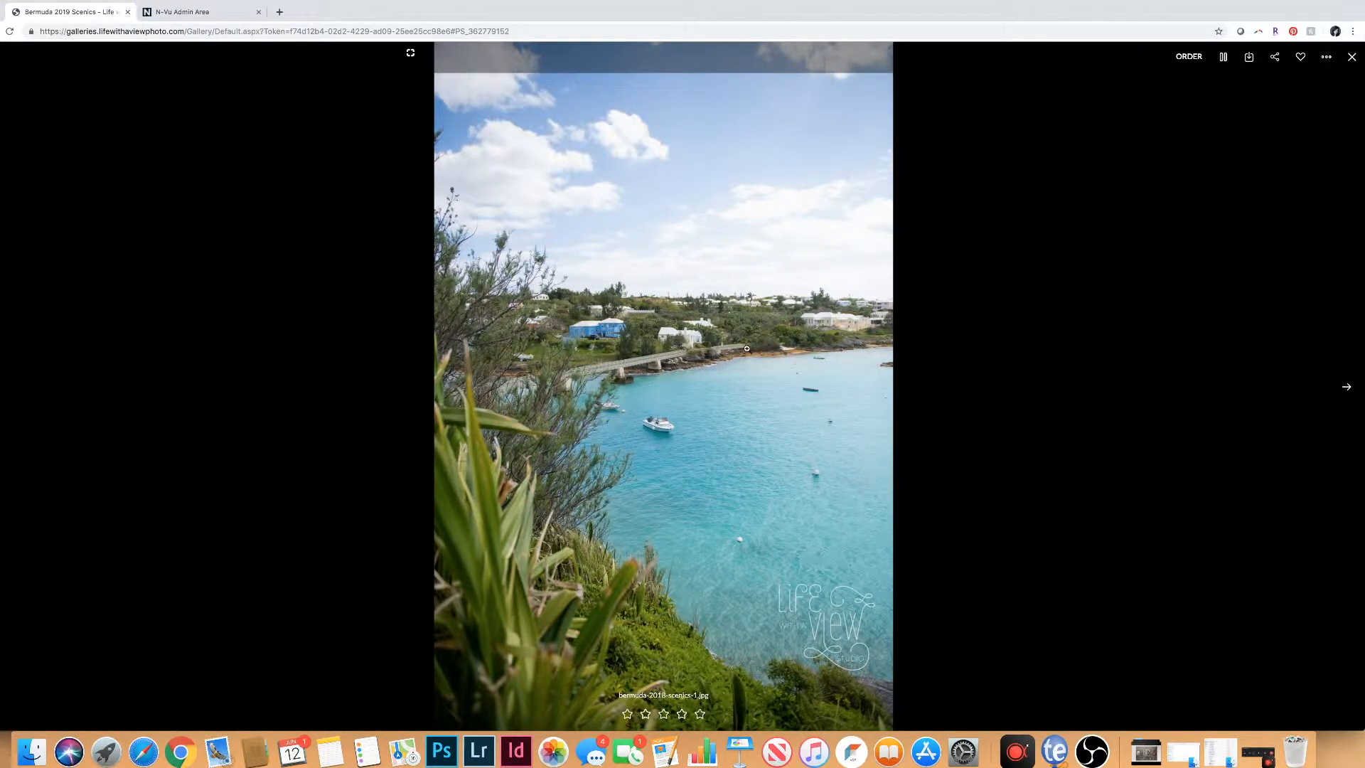
left_click(1345, 386)
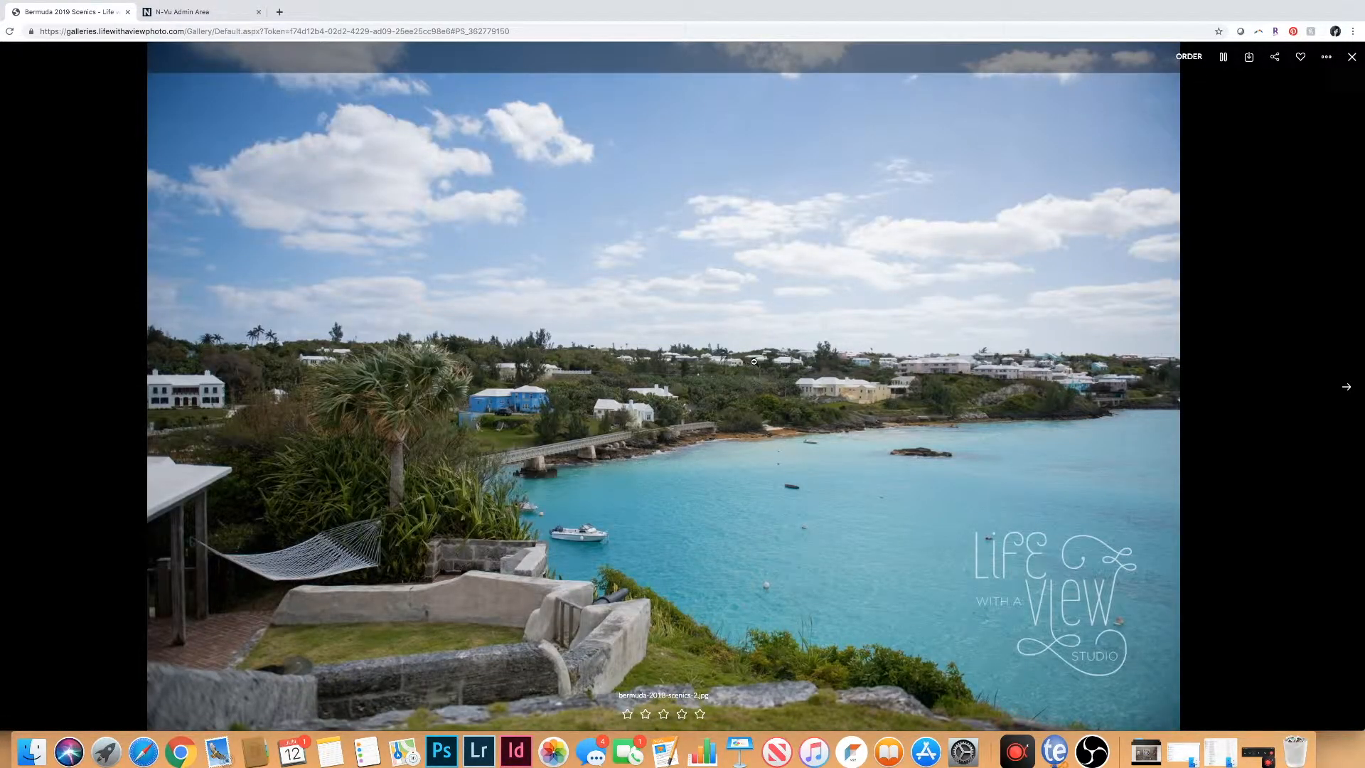
left_click(1351, 56)
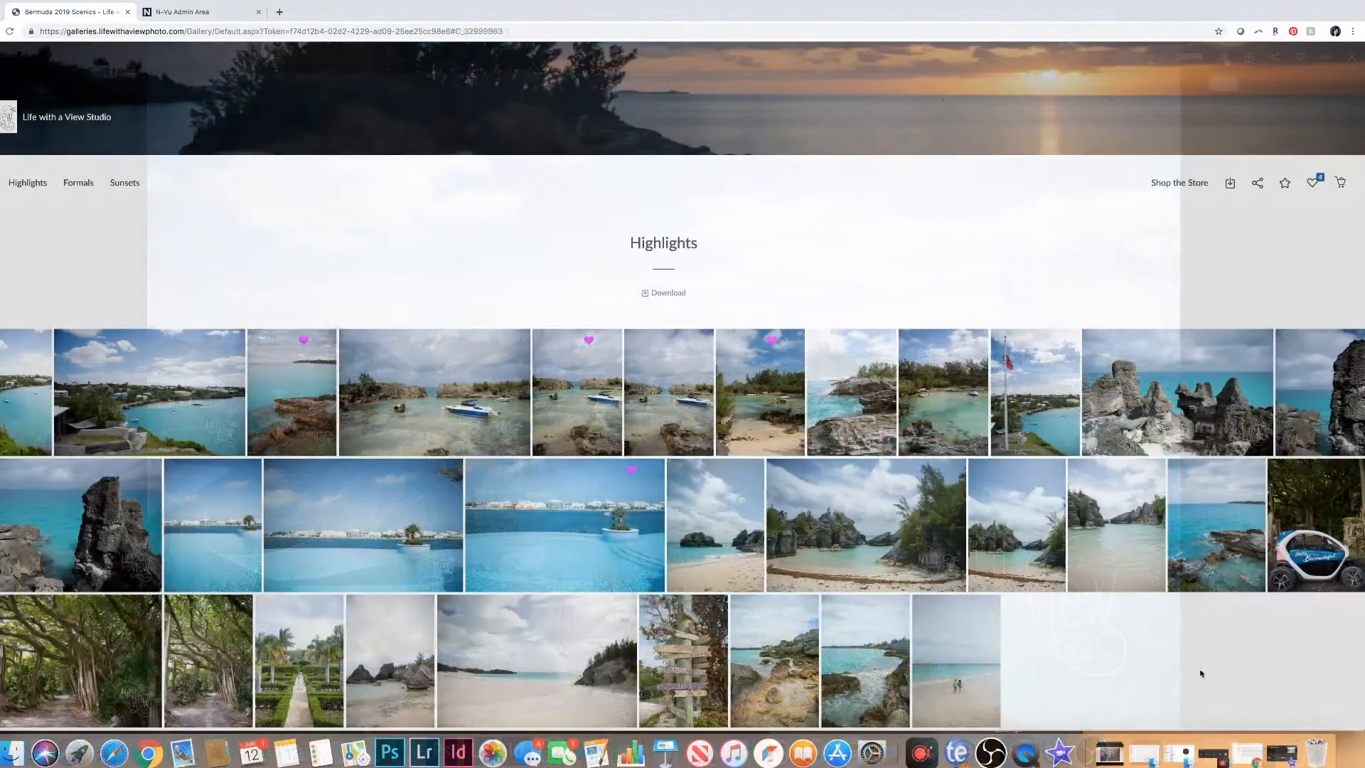
mouse_move(538, 659)
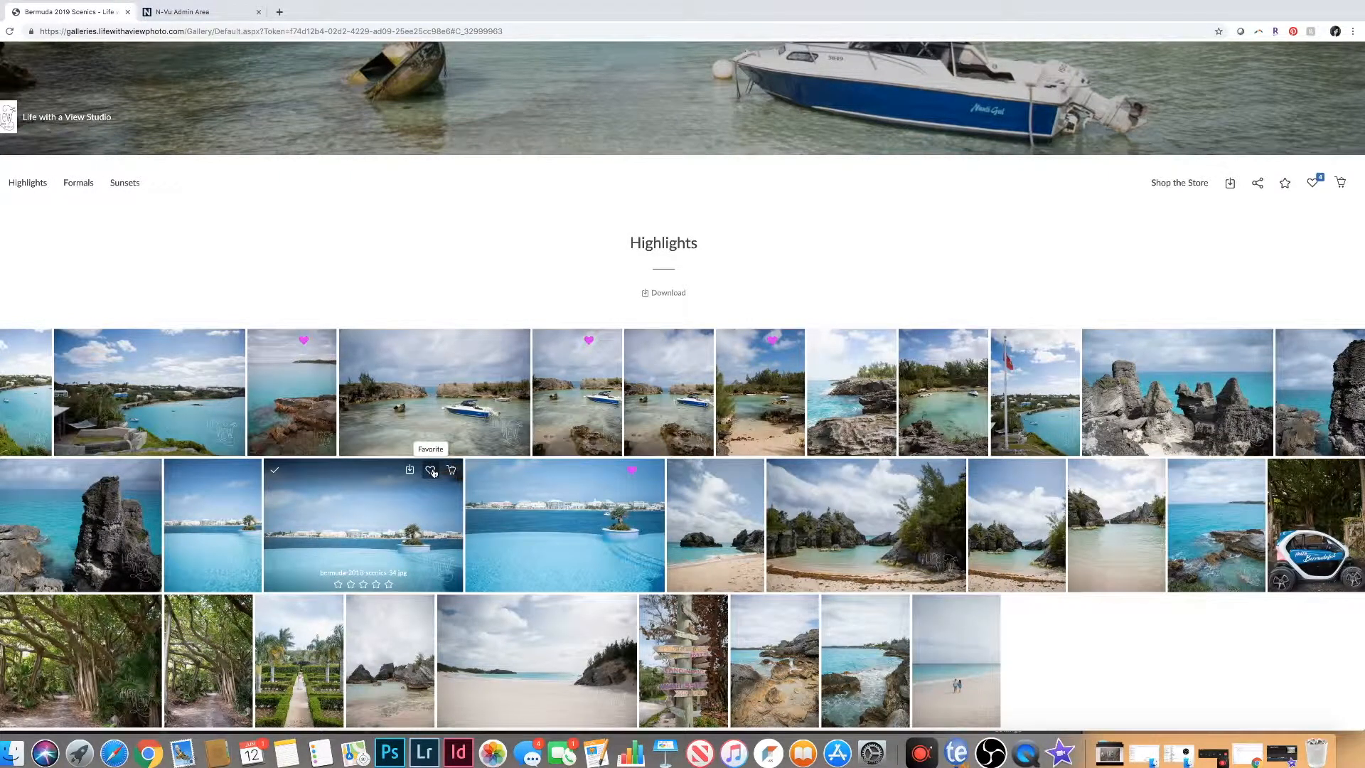
Favourite the wide infinity-pool photo into the Album Selects list.
left_click(431, 470)
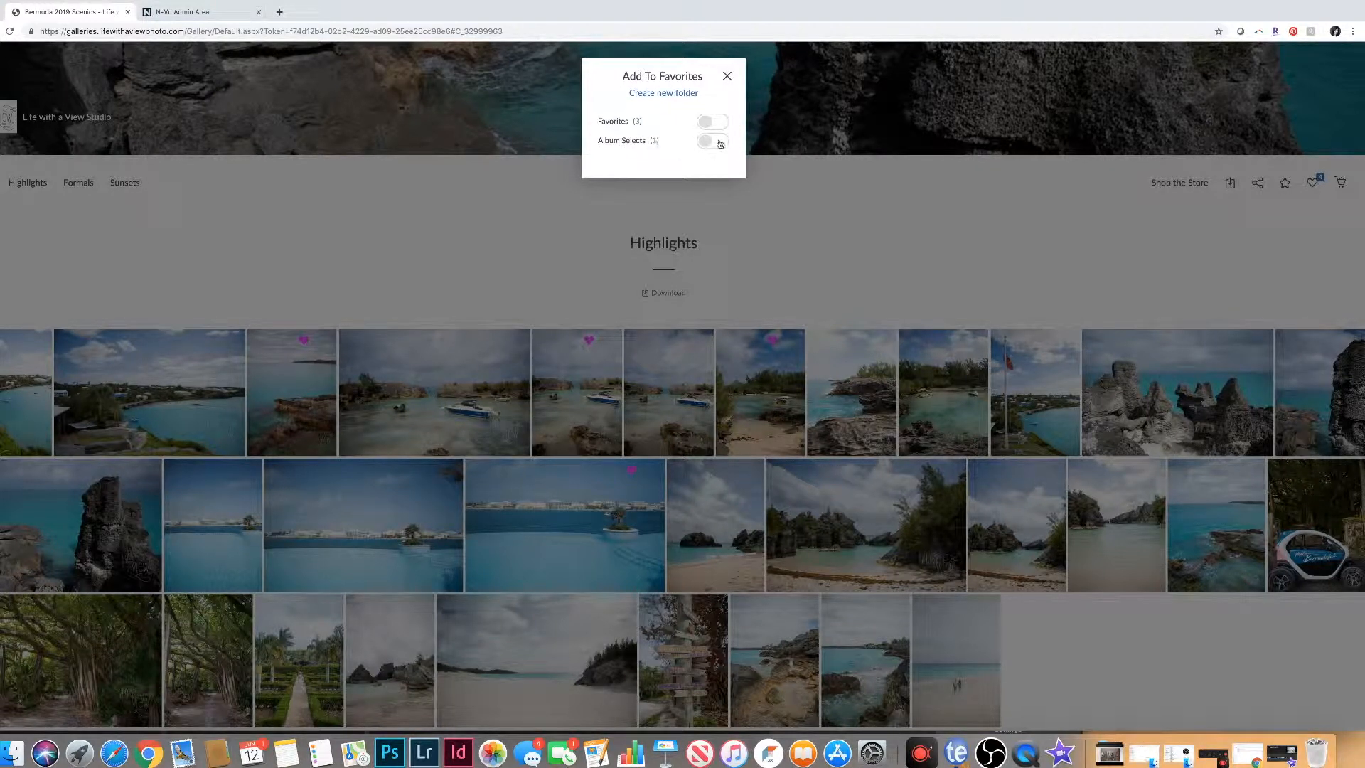
left_click(712, 141)
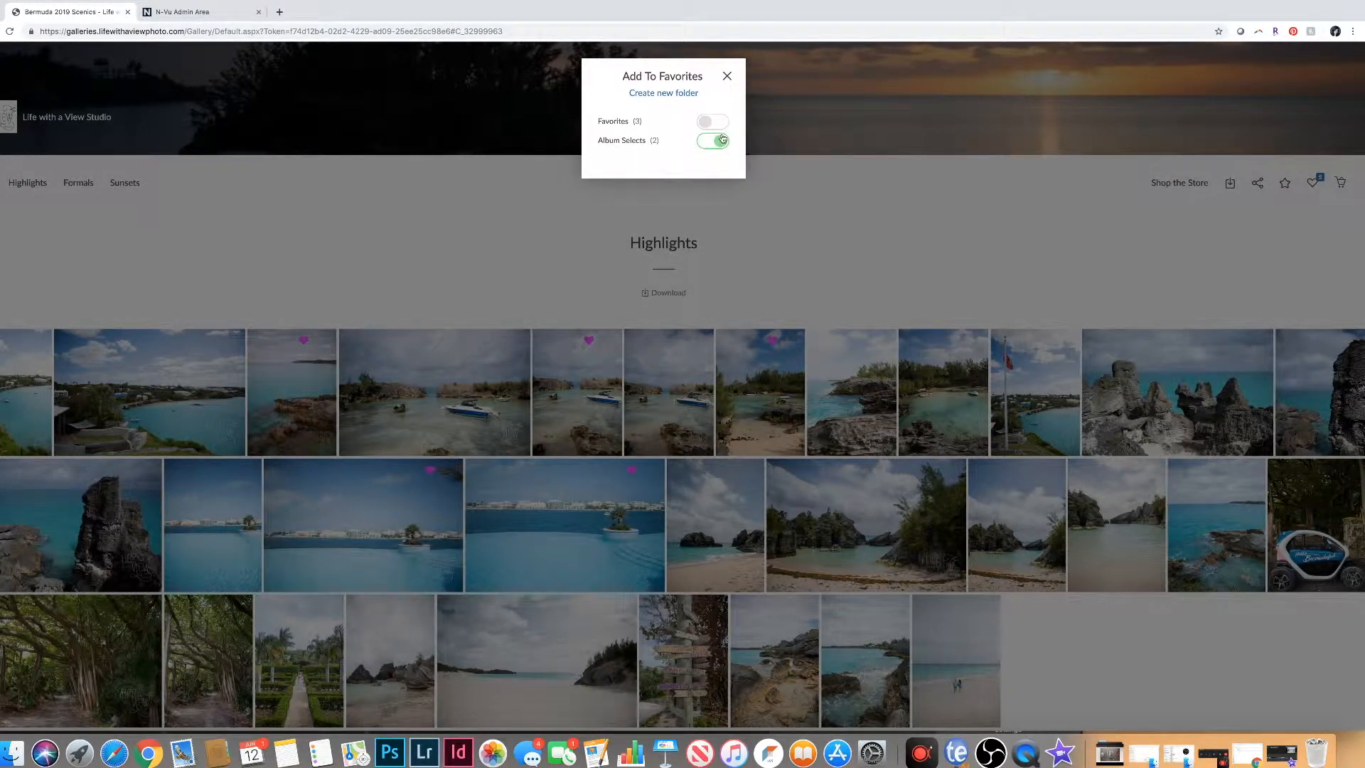
left_click(726, 76)
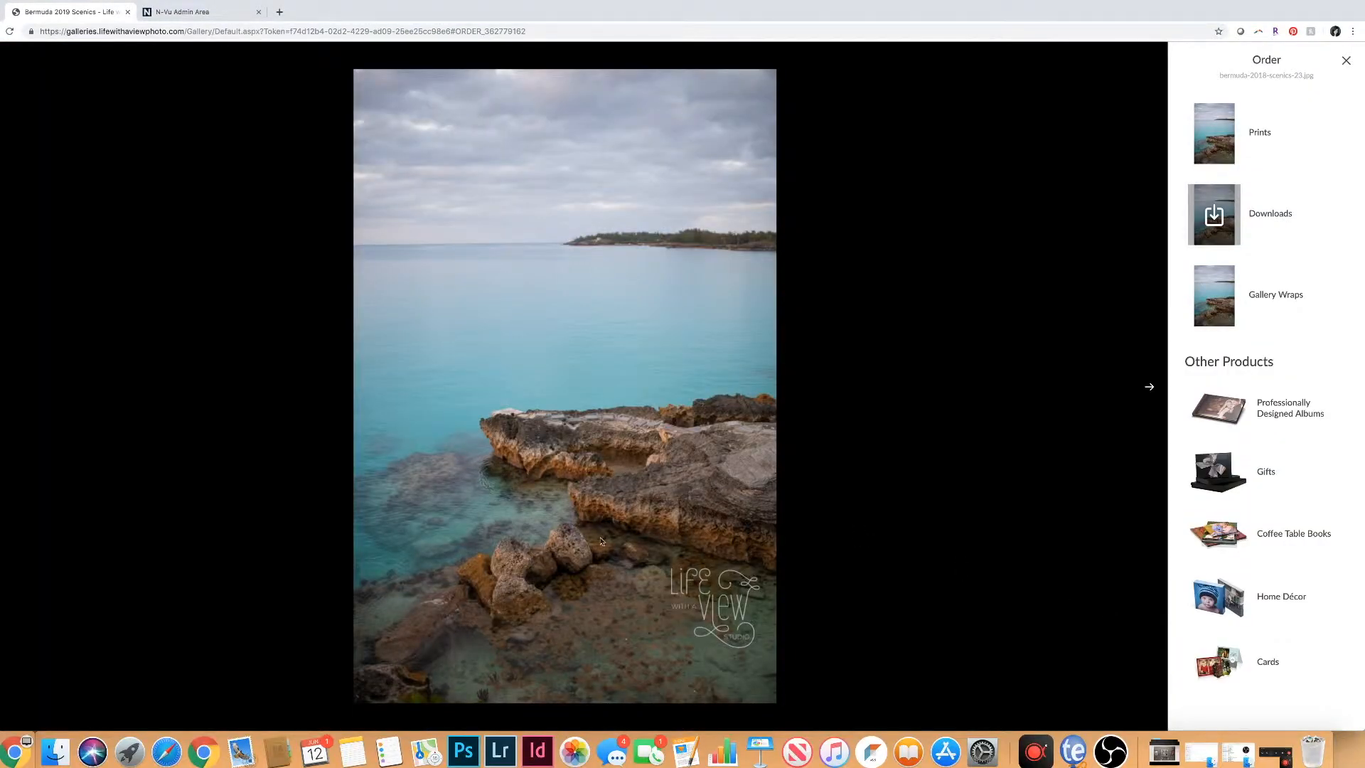
mouse_move(598, 551)
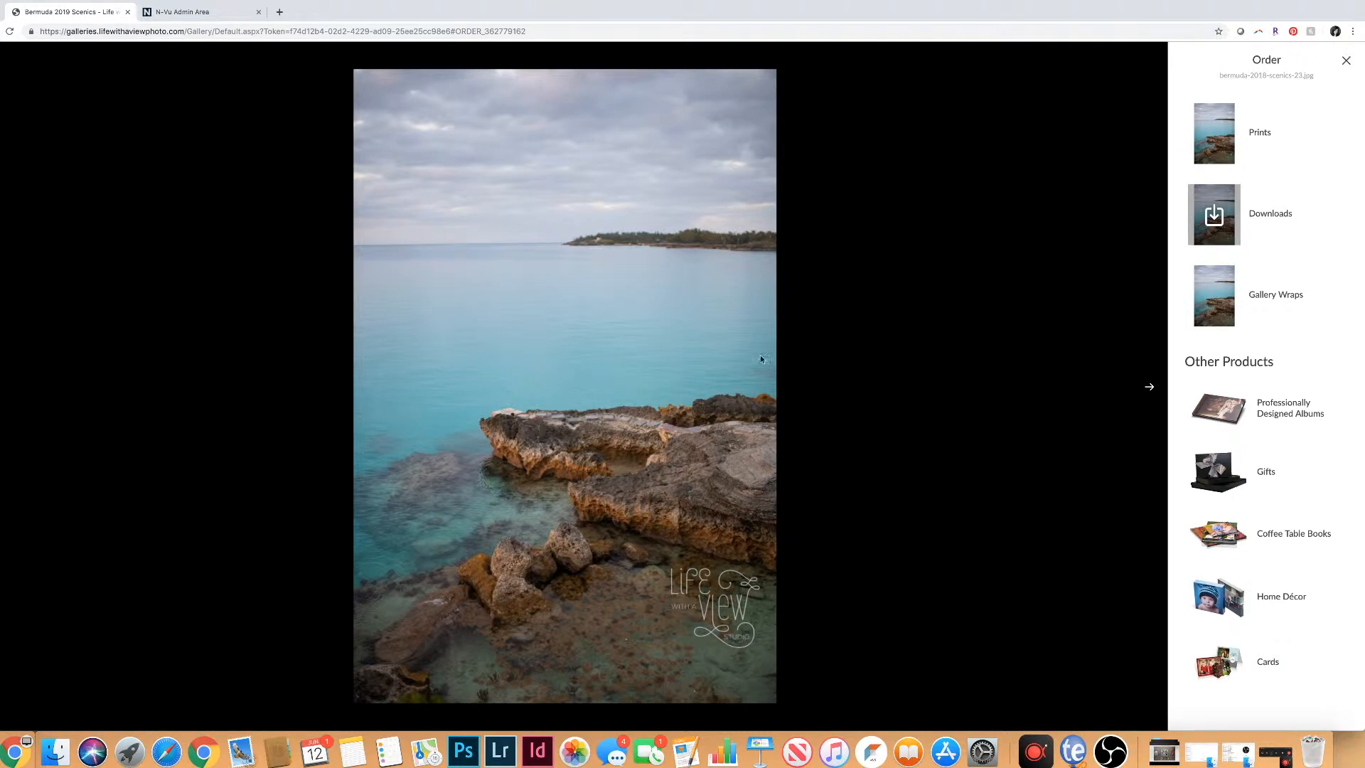
mouse_move(1302, 358)
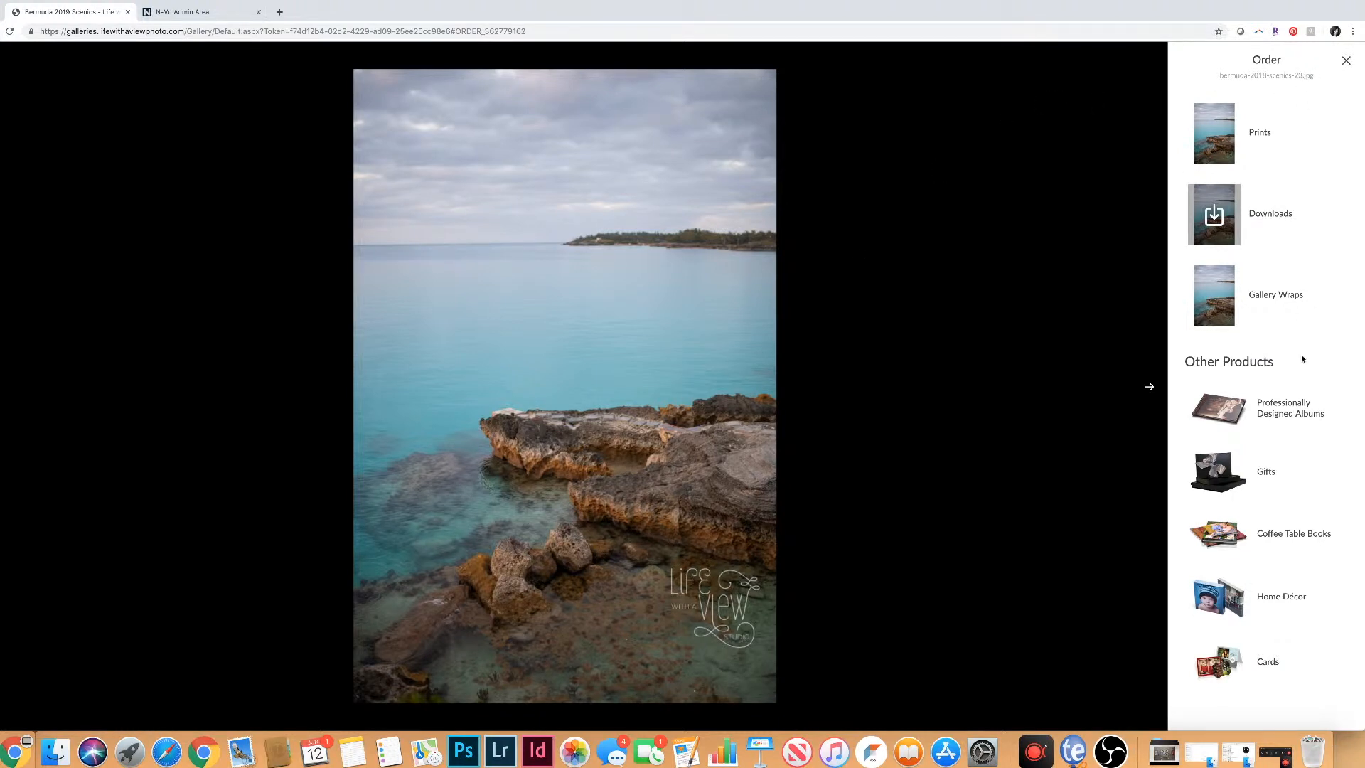
mouse_move(494, 400)
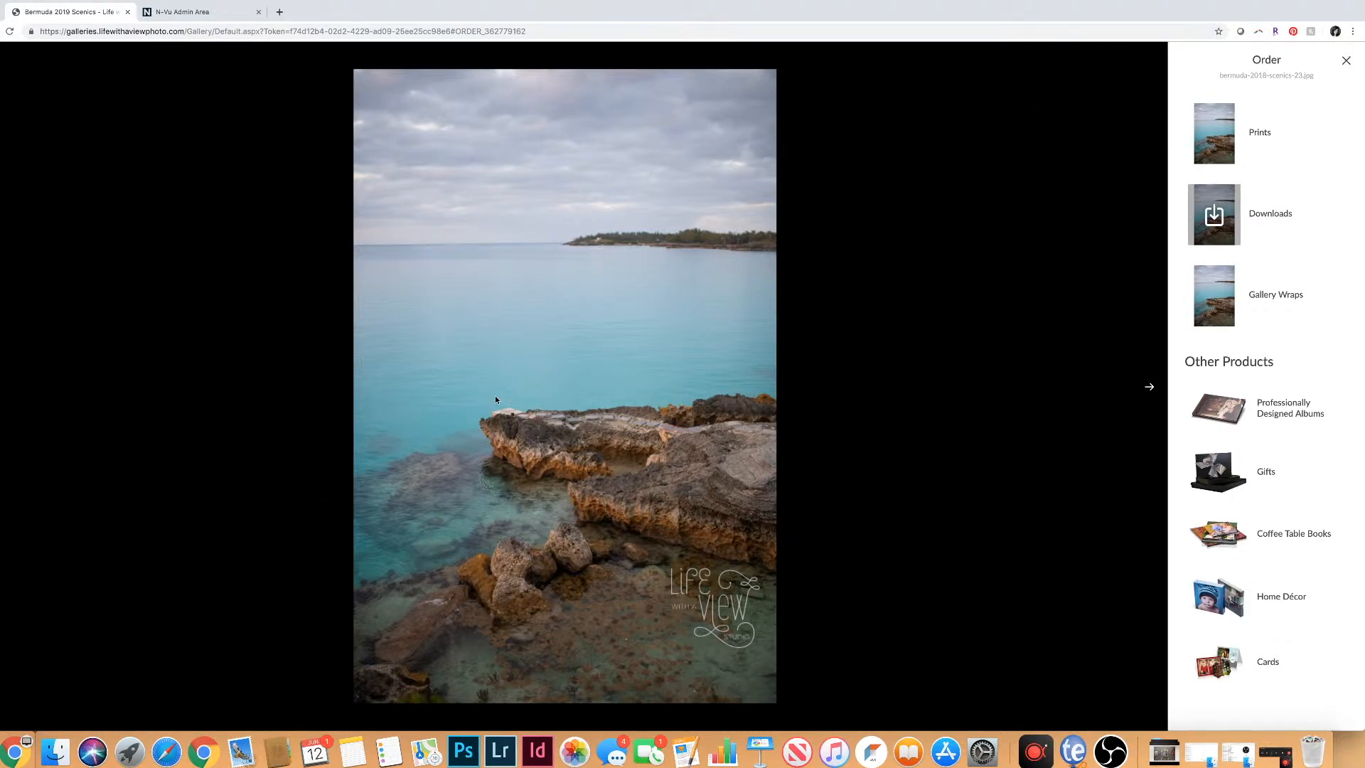
Preview the rocky-shore photo as a 16x24 gallery wrap in Living Room 1, then browse other rooms.
left_click(1276, 295)
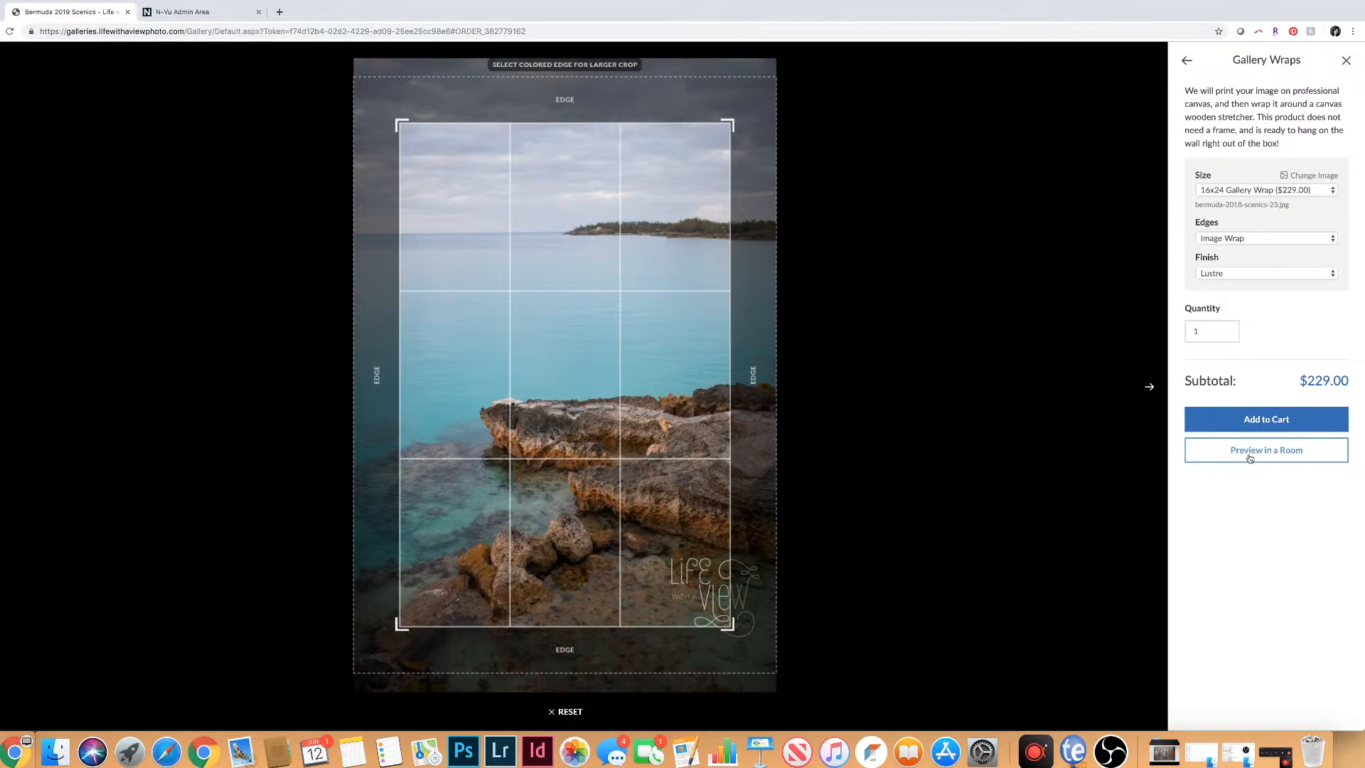
left_click(1266, 450)
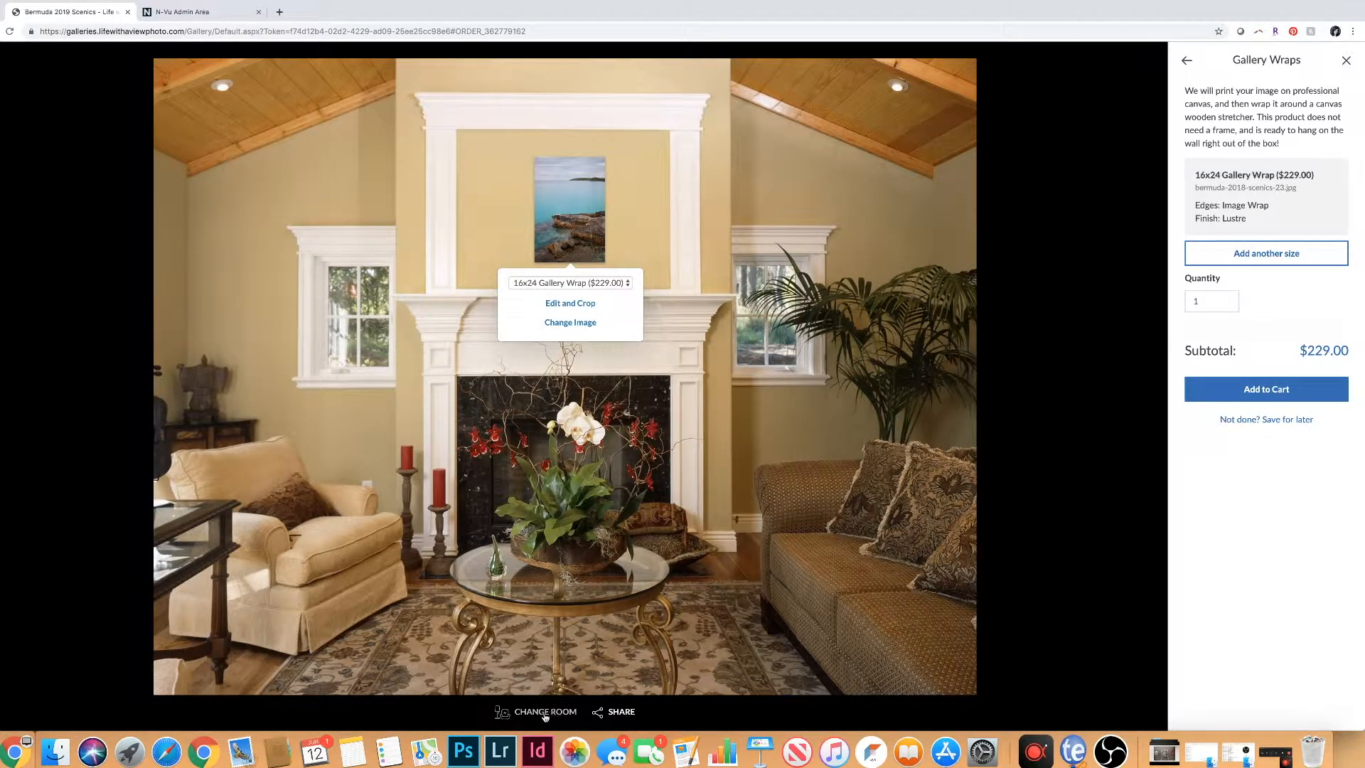
left_click(543, 713)
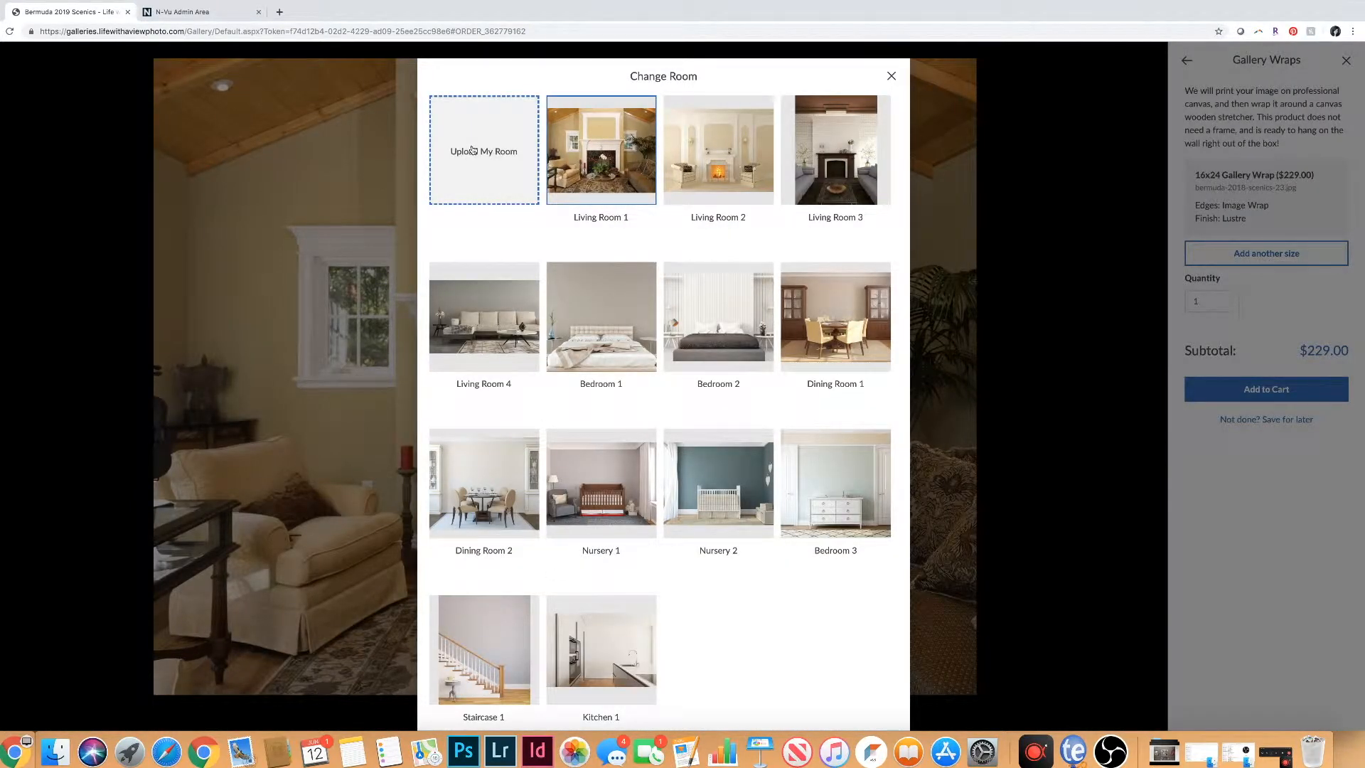
mouse_move(729, 319)
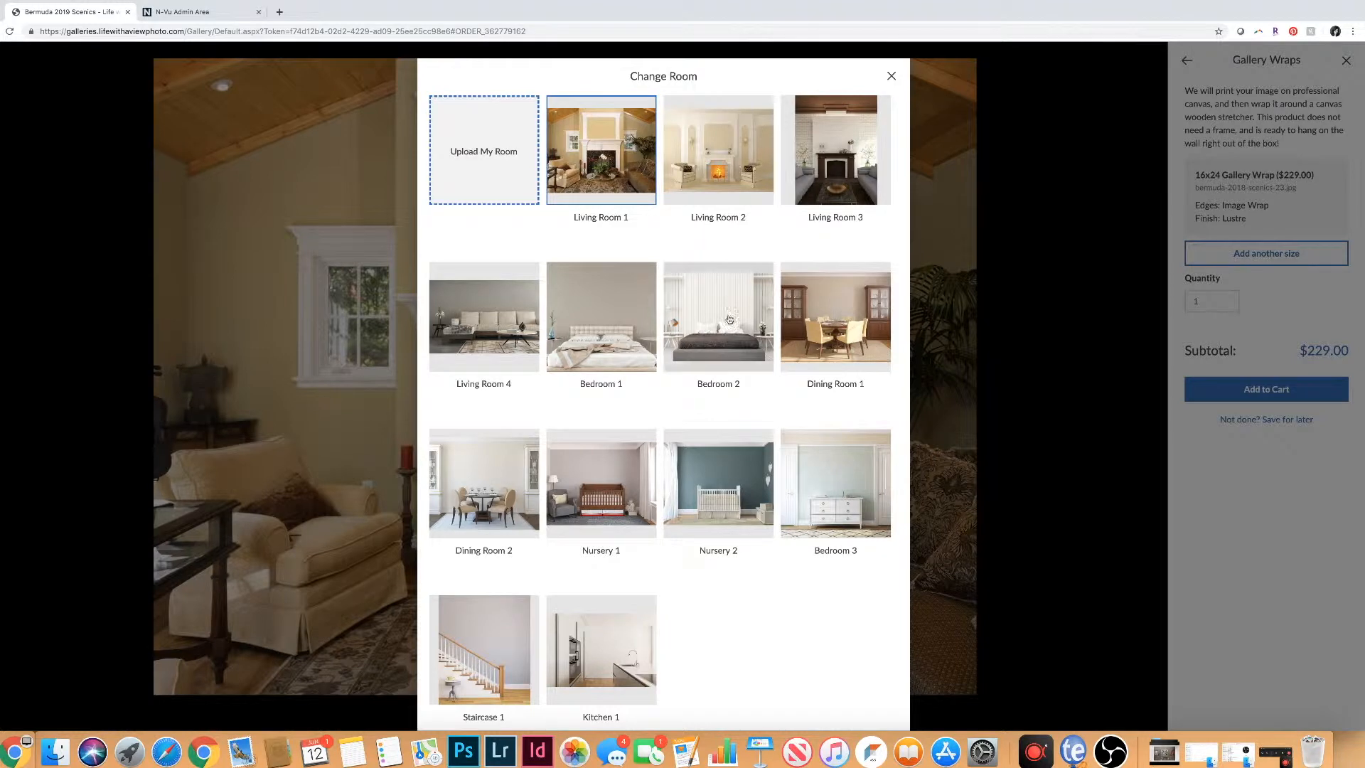
mouse_move(764, 555)
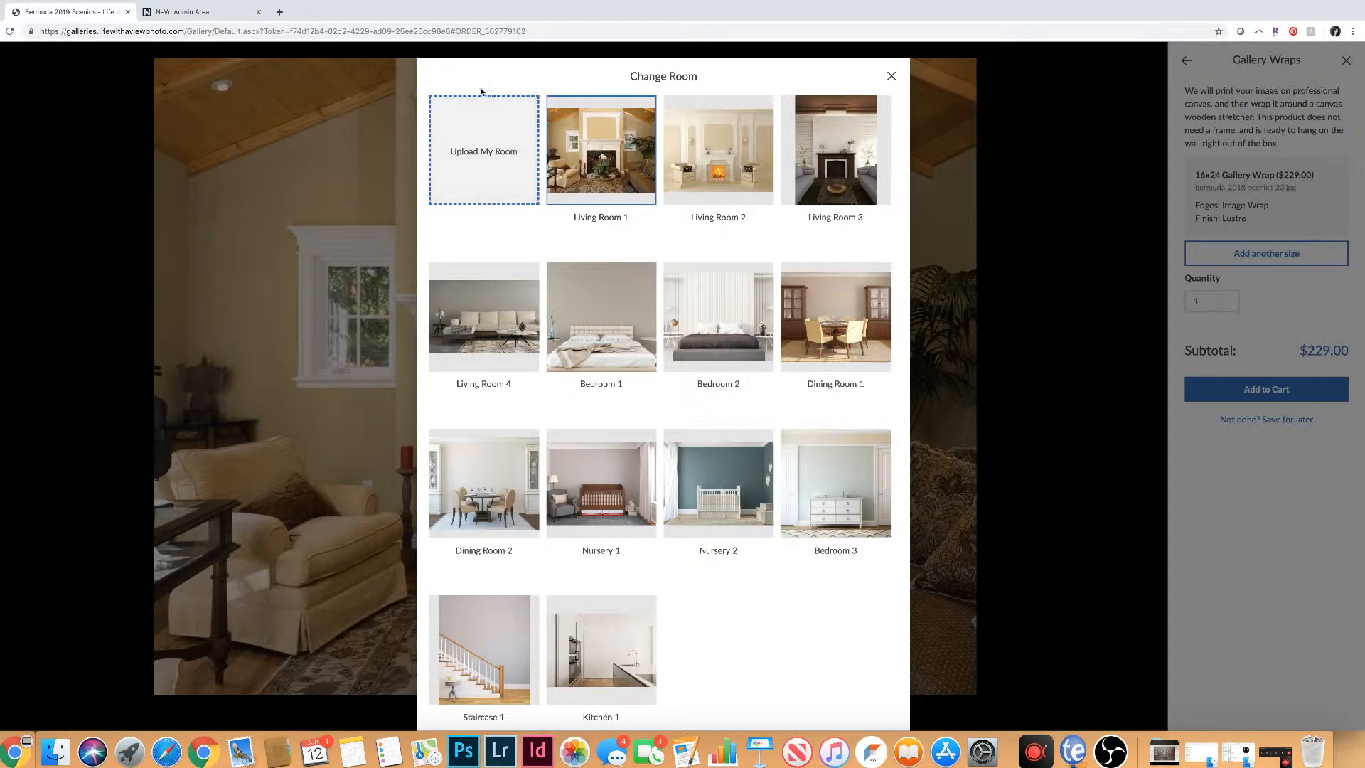
mouse_move(492, 155)
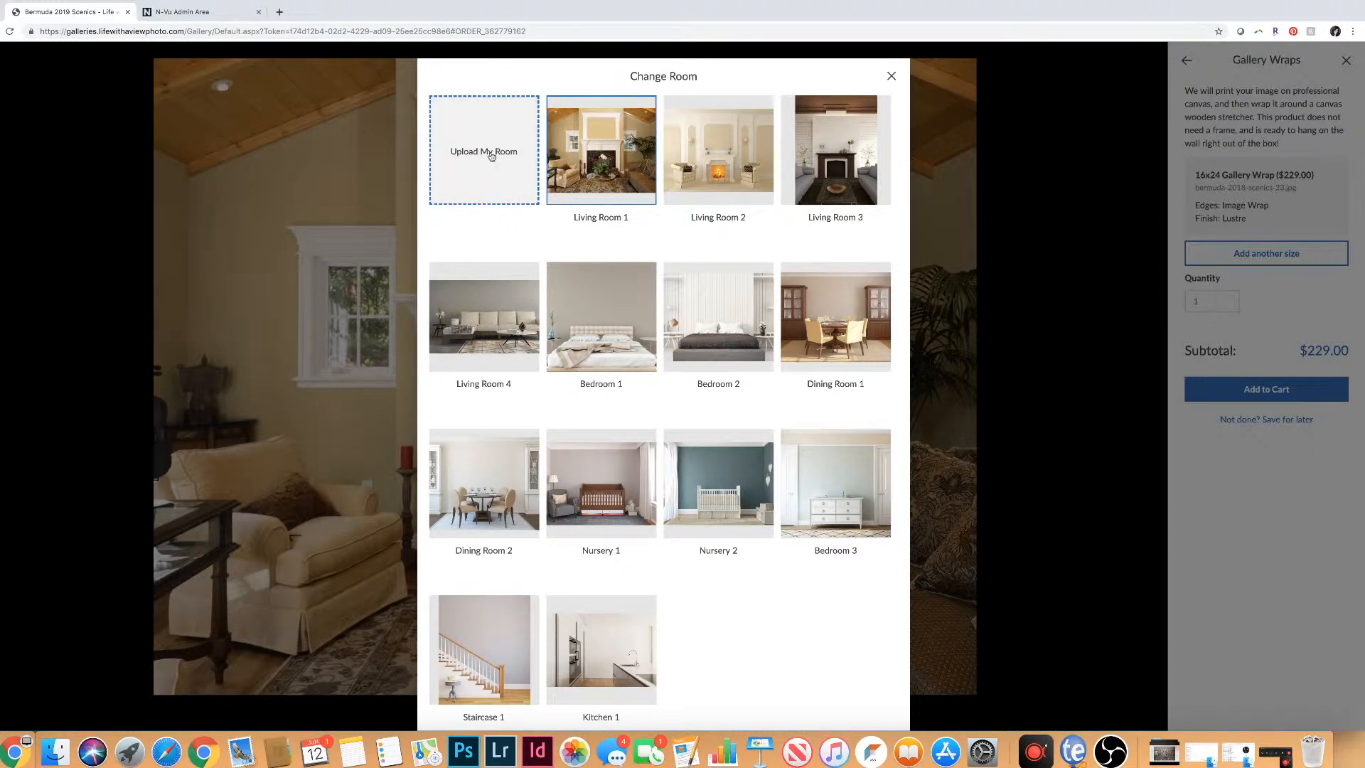
left_click(600, 148)
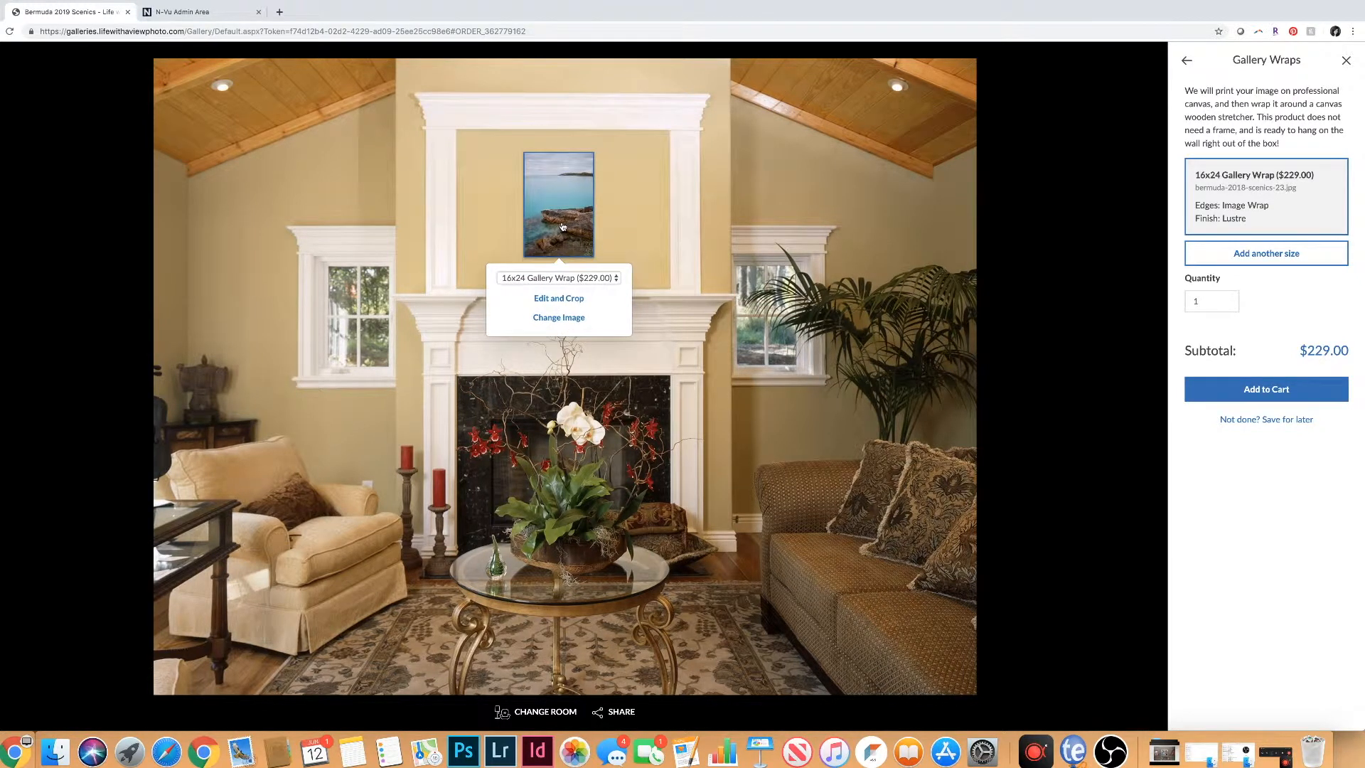
mouse_move(618, 655)
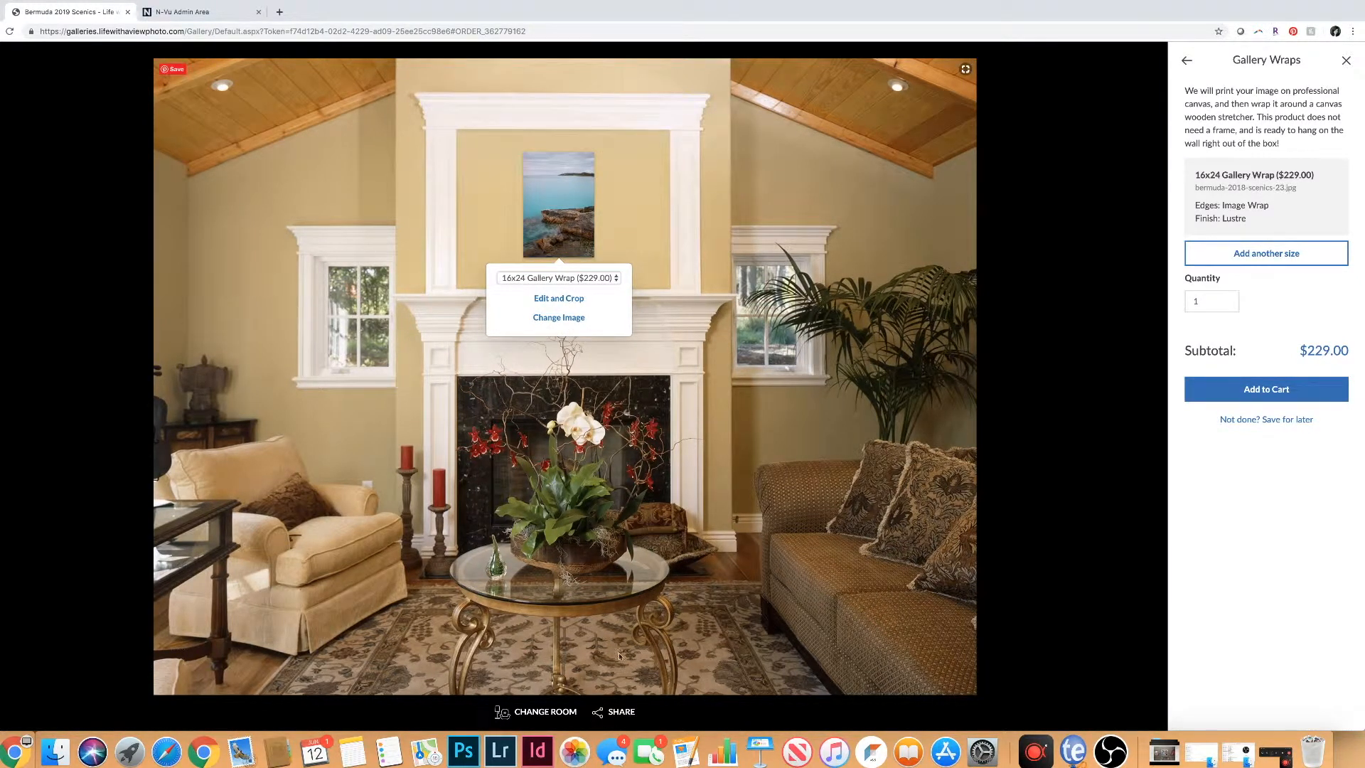
mouse_move(444, 446)
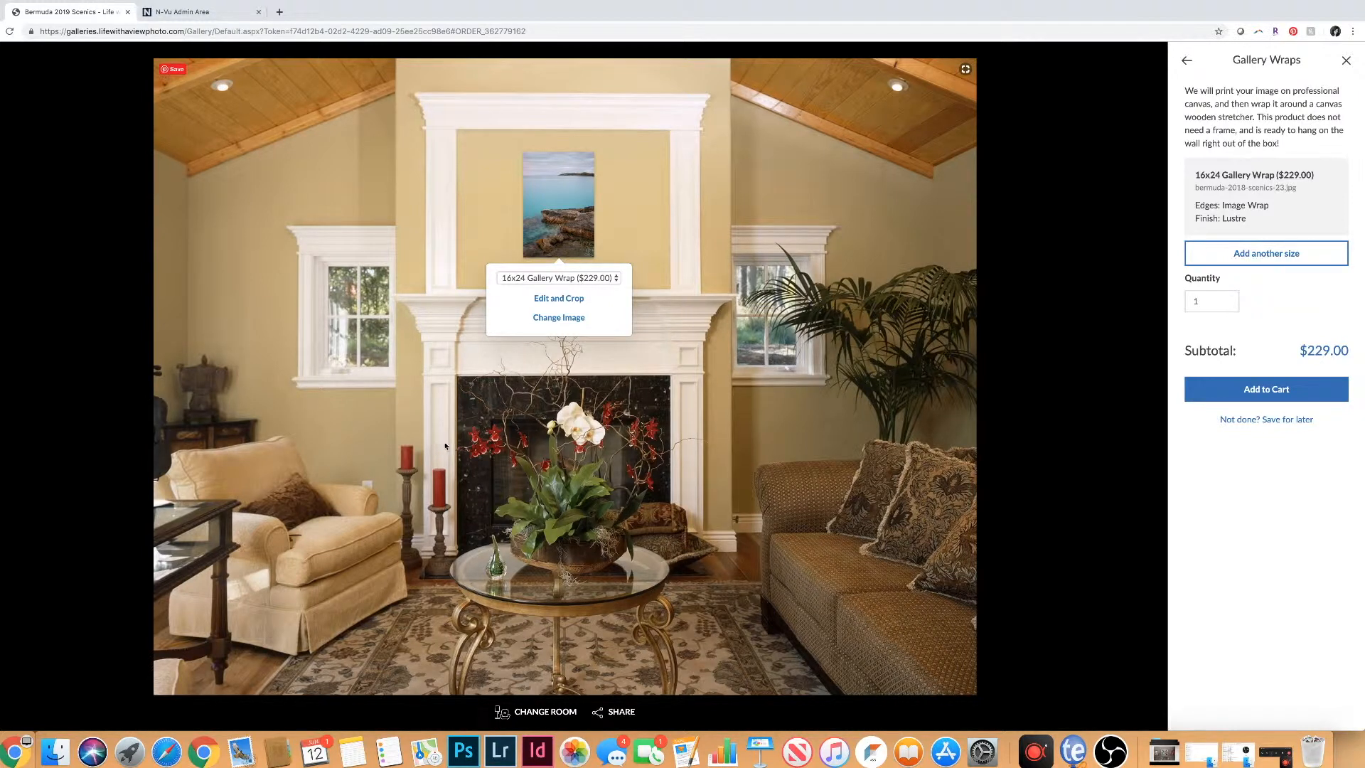
mouse_move(663, 365)
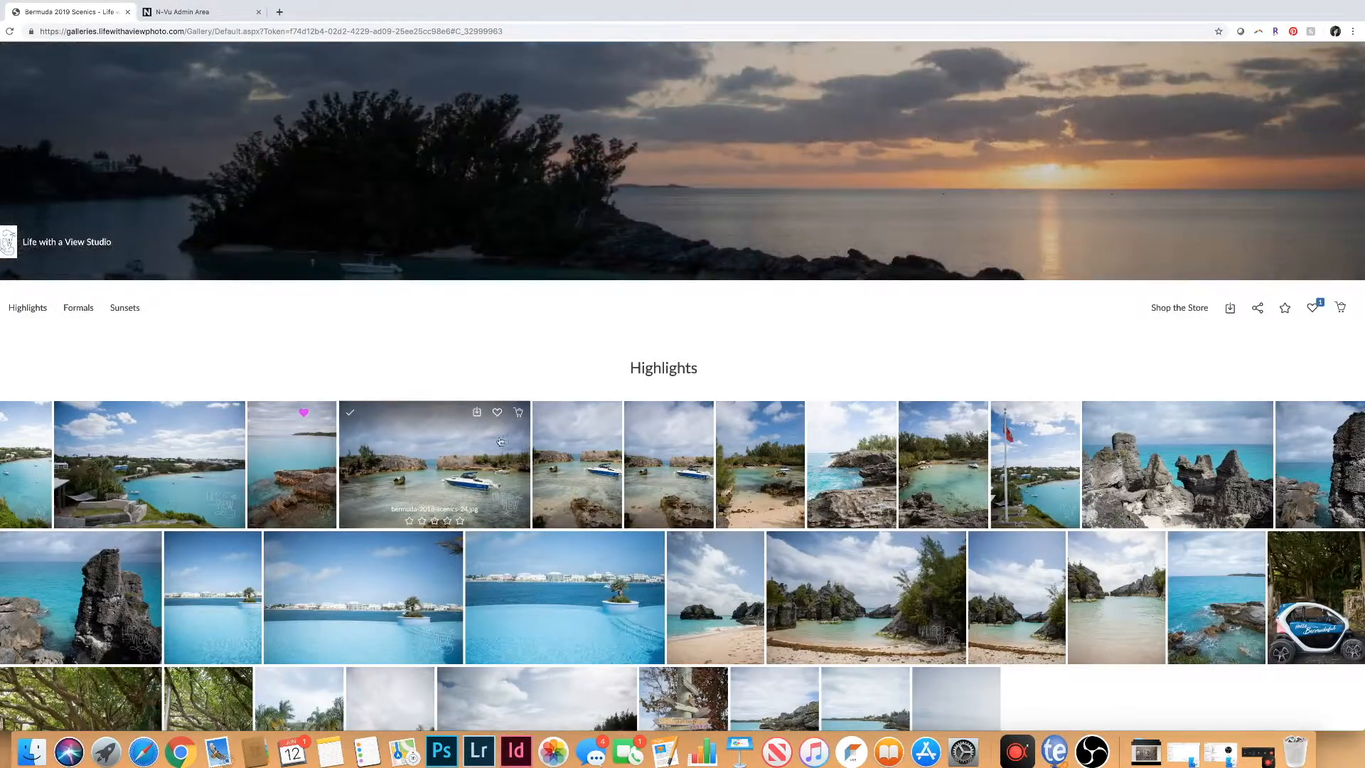
mouse_move(1048, 357)
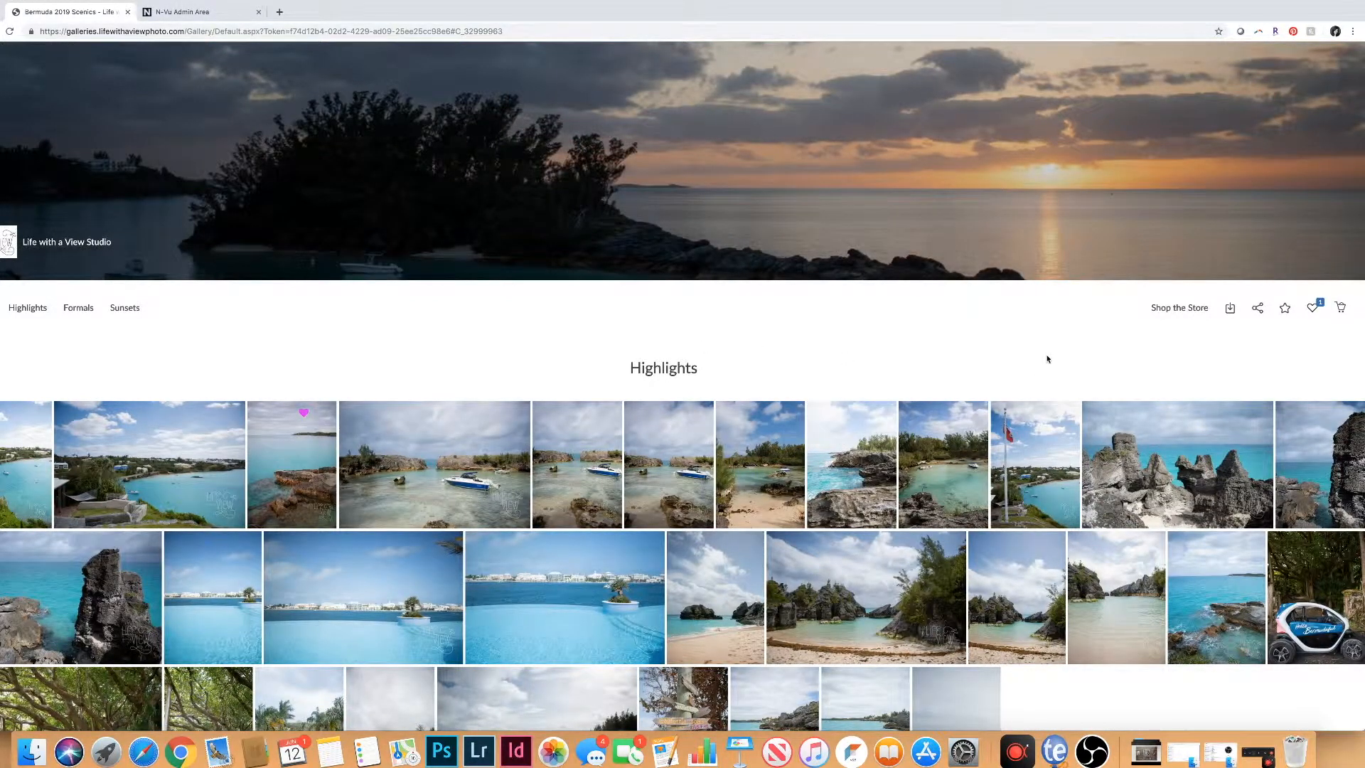
Accept the portrait boat photo's download license, pick Full Resolution, and close the viewer.
left_click(434, 465)
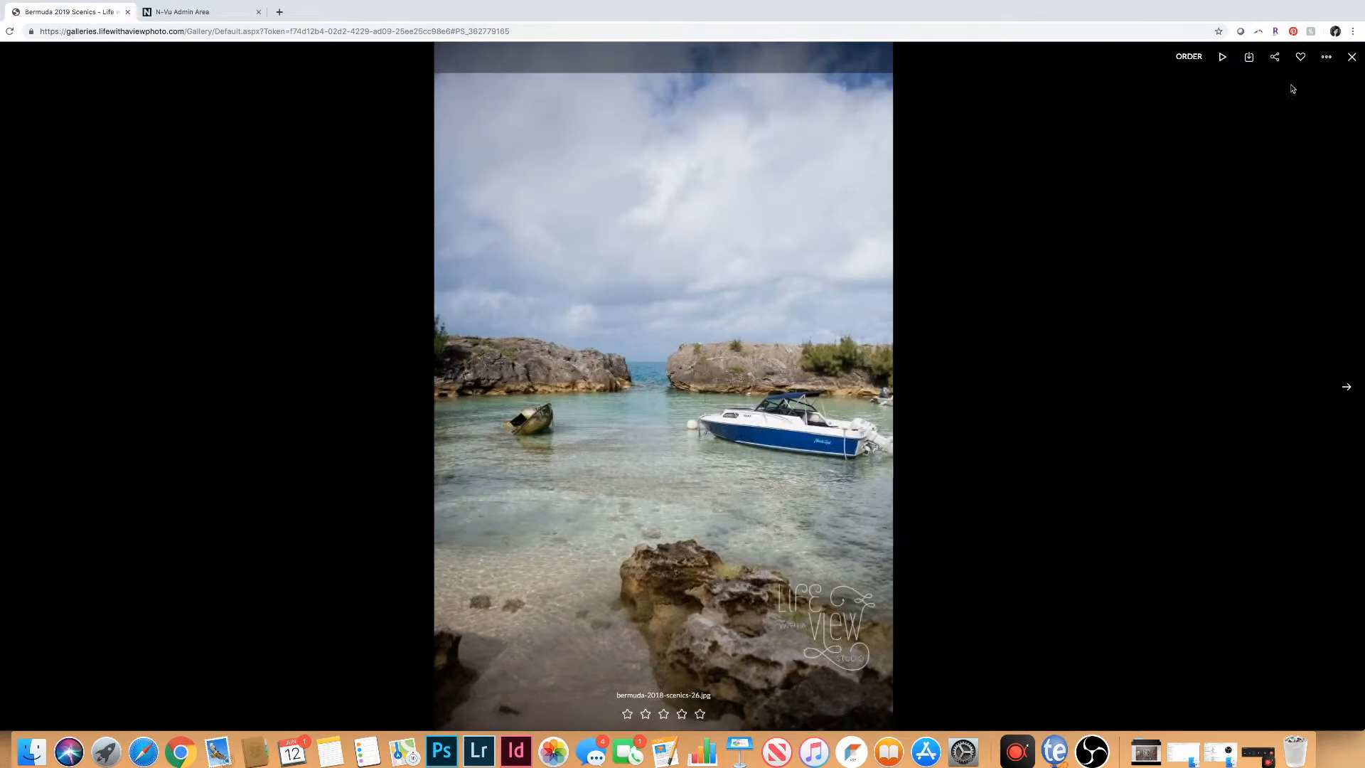
left_click(1248, 57)
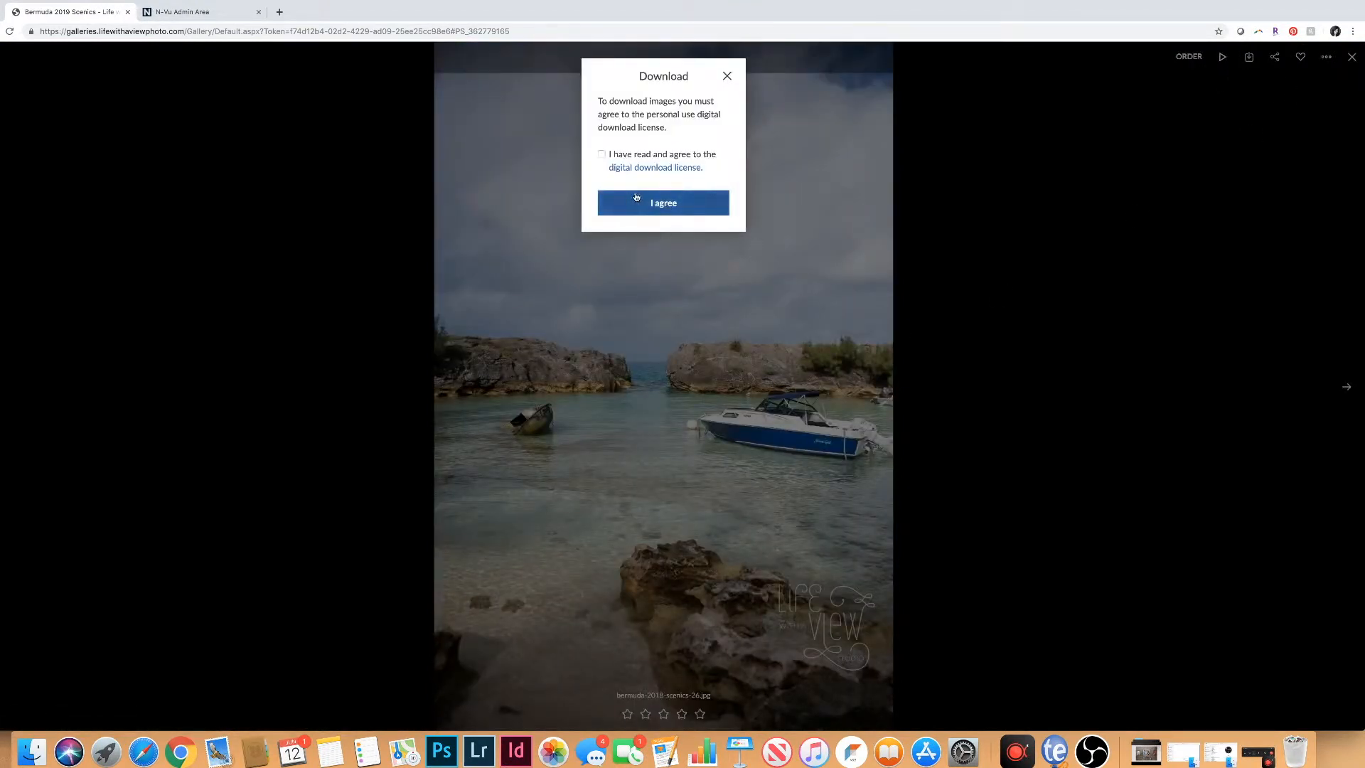
left_click(662, 203)
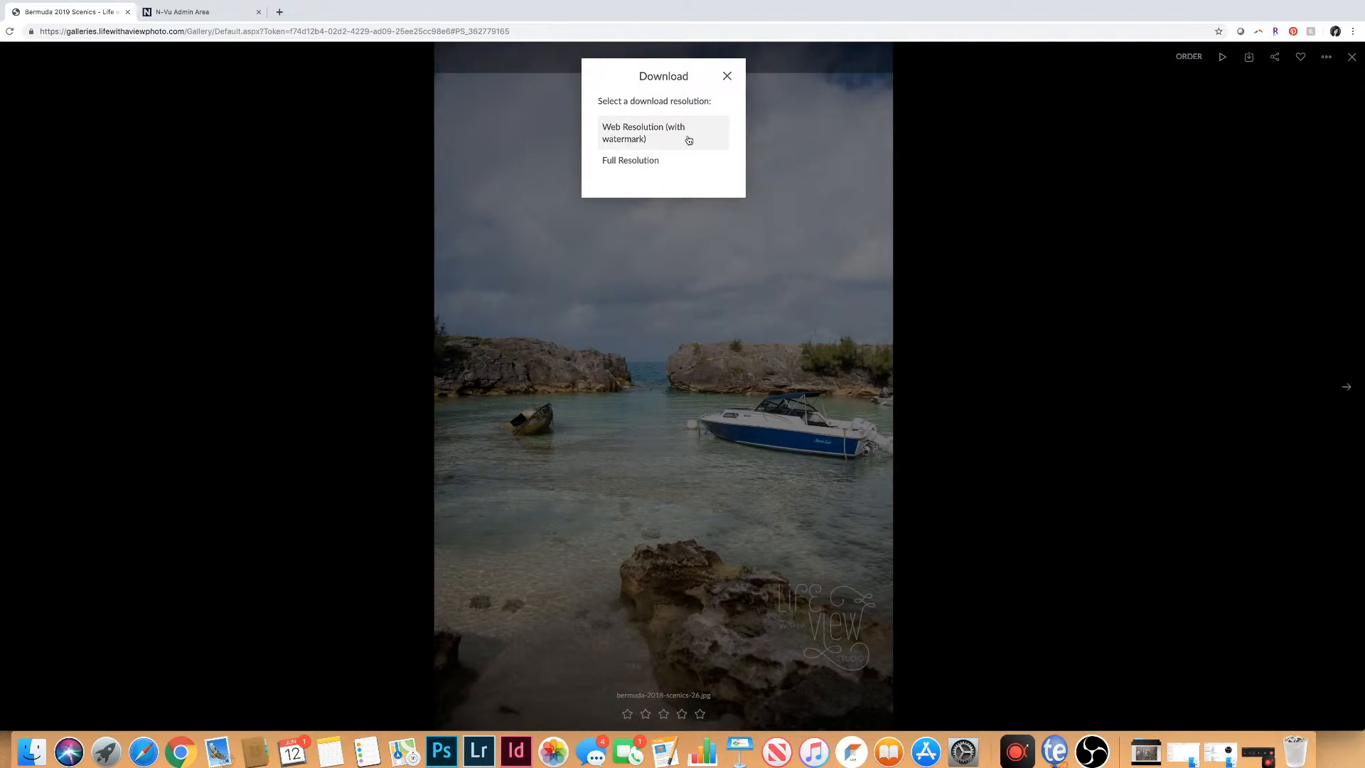
mouse_move(631, 160)
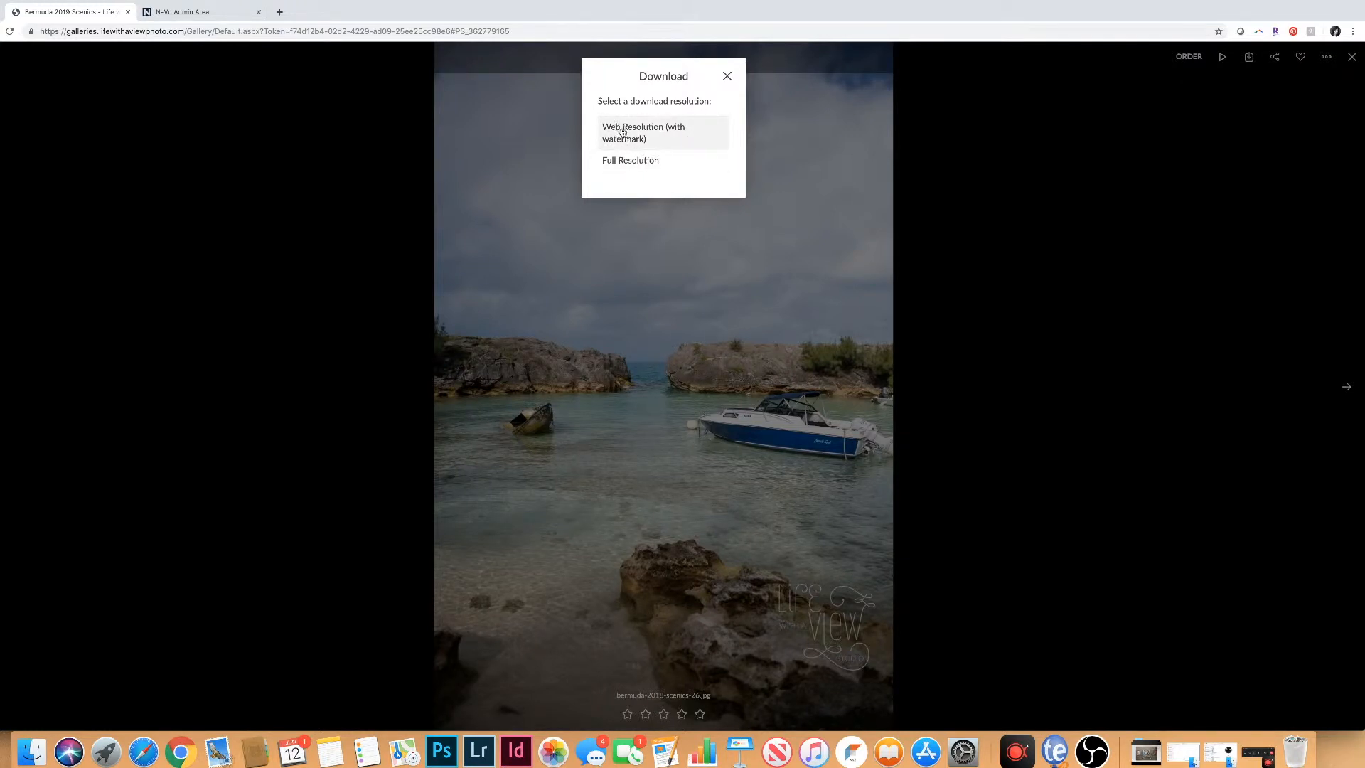
mouse_move(687, 135)
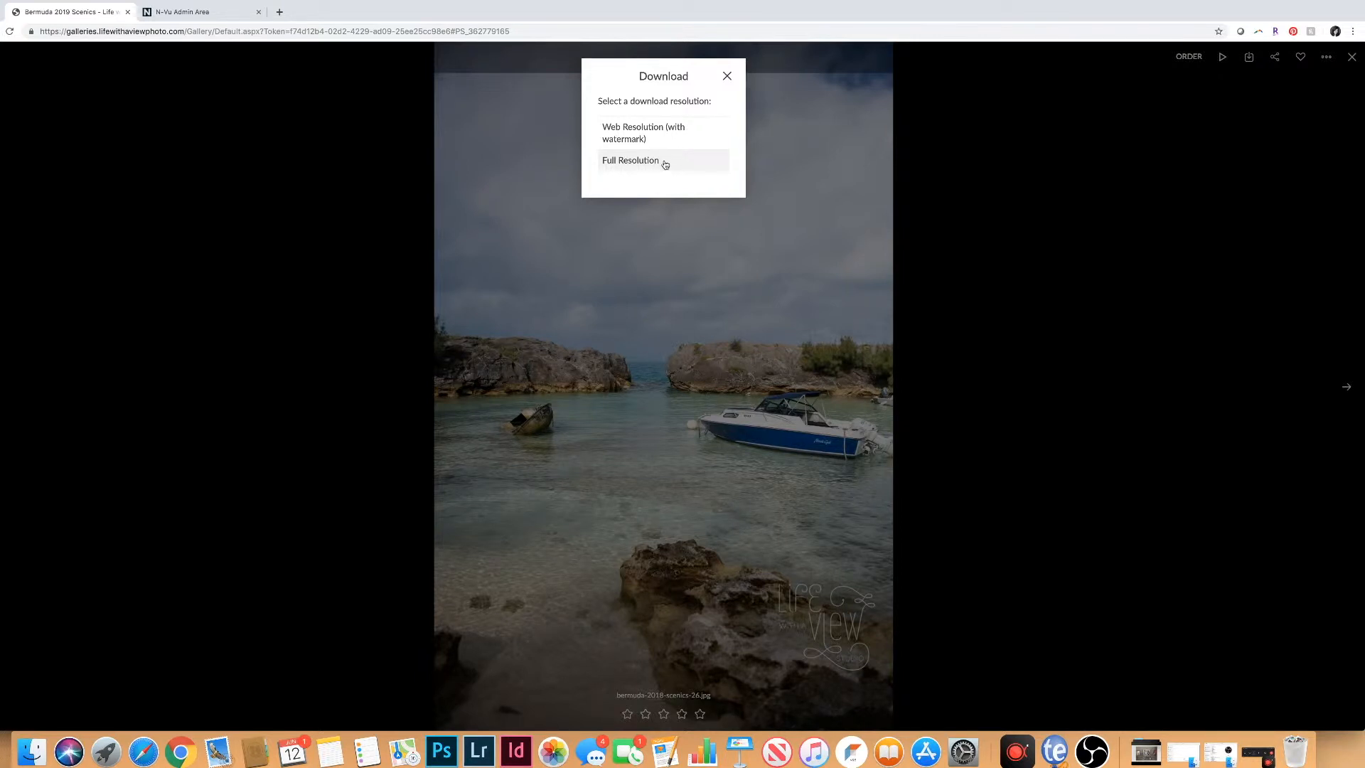
left_click(629, 160)
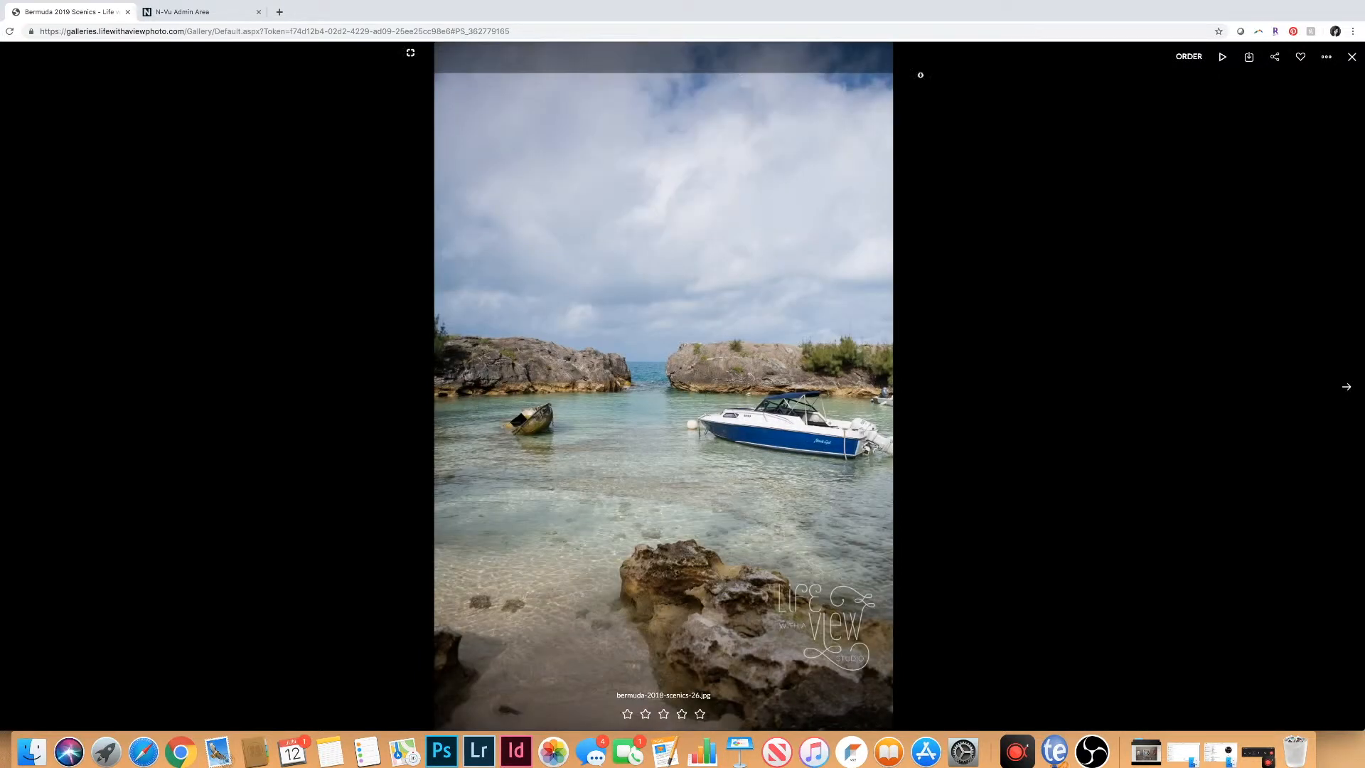
left_click(1351, 56)
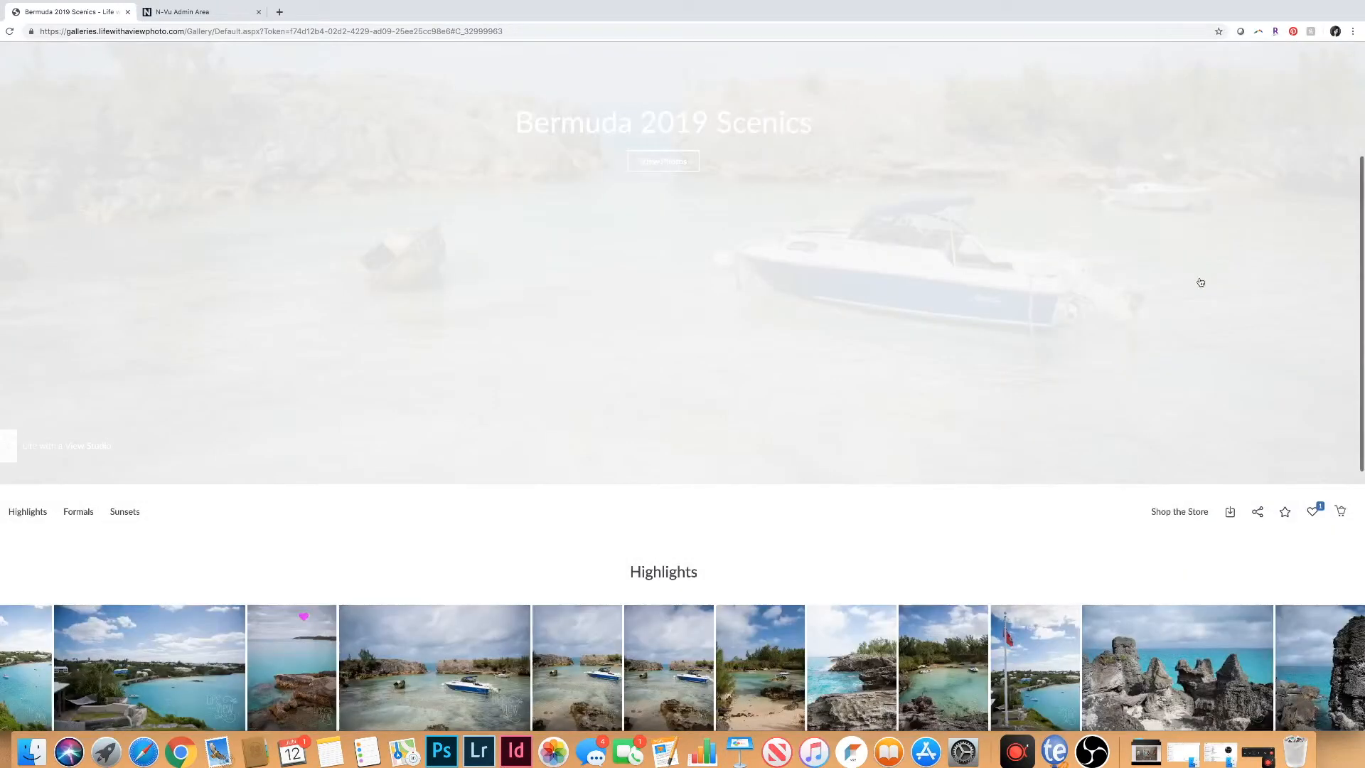
left_click(1229, 511)
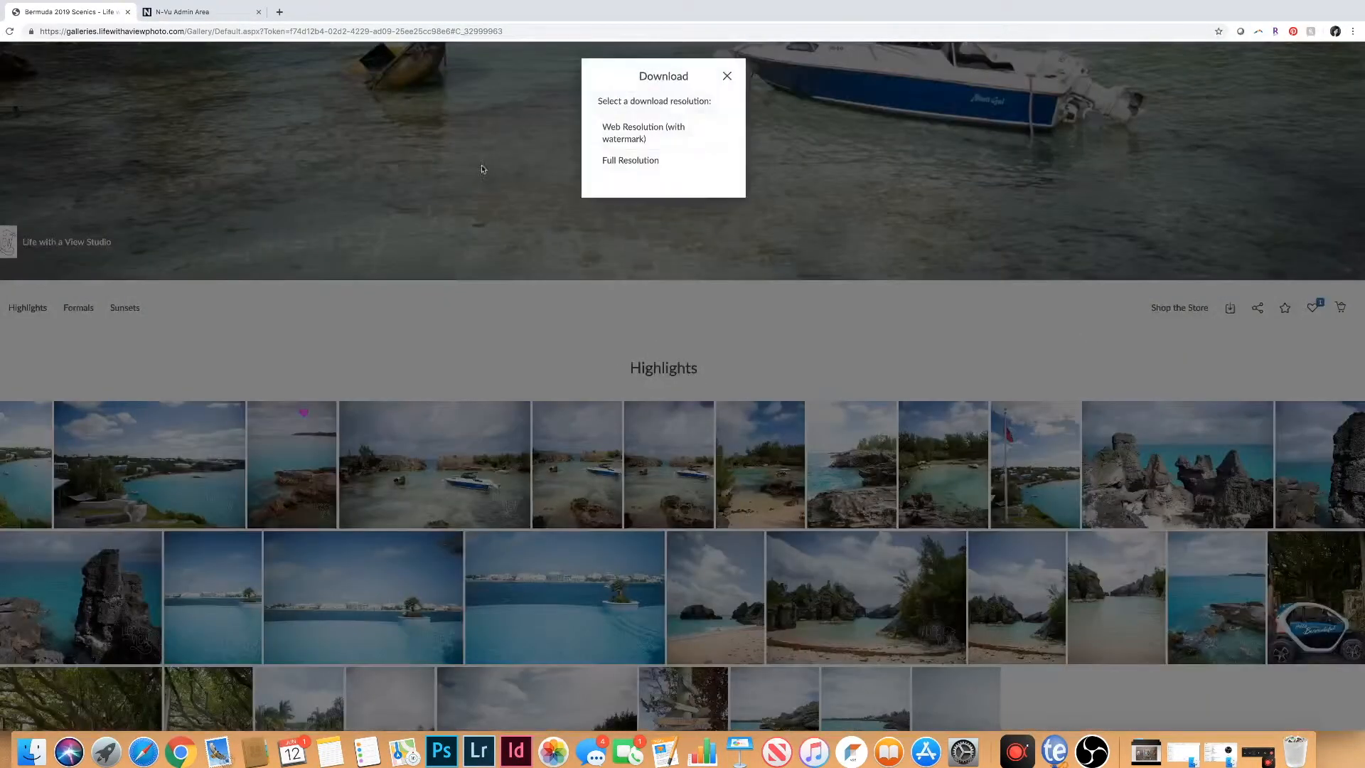
left_click(726, 76)
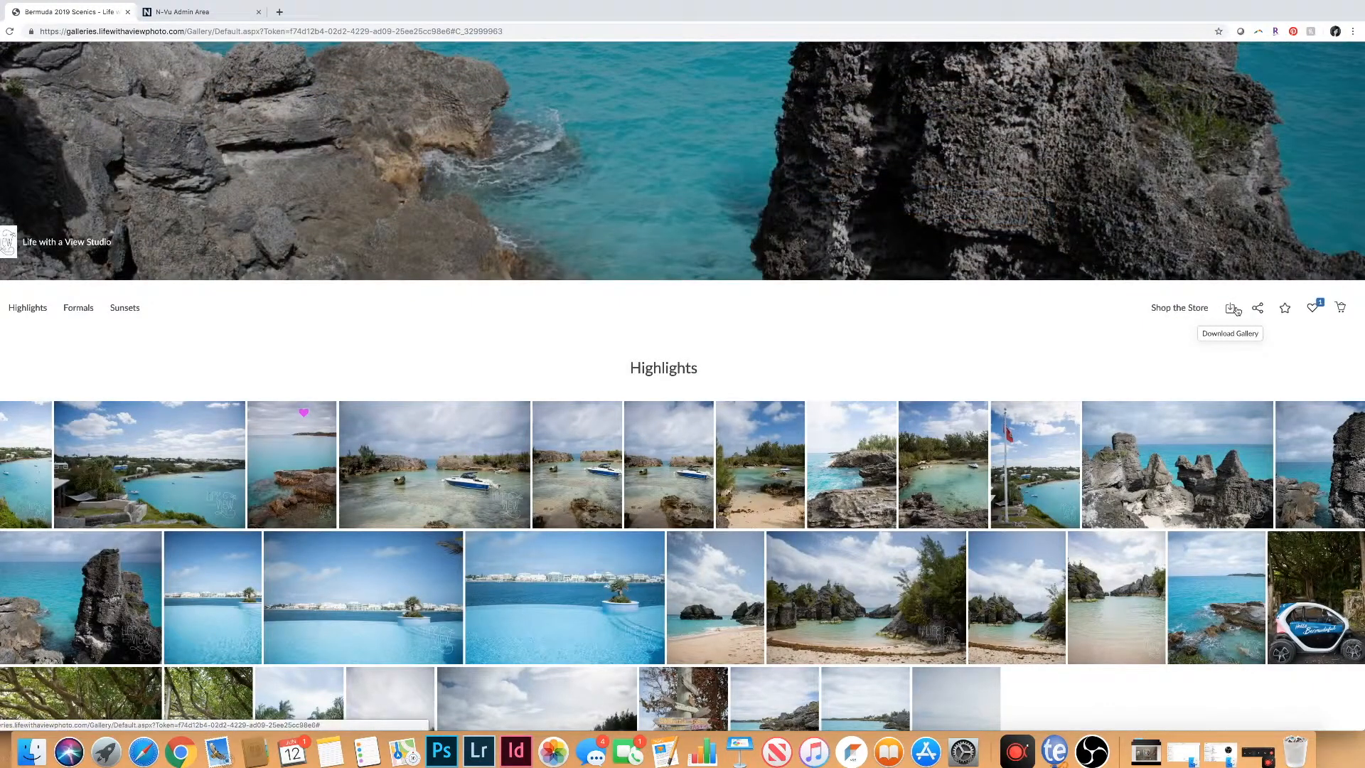
left_click(1284, 307)
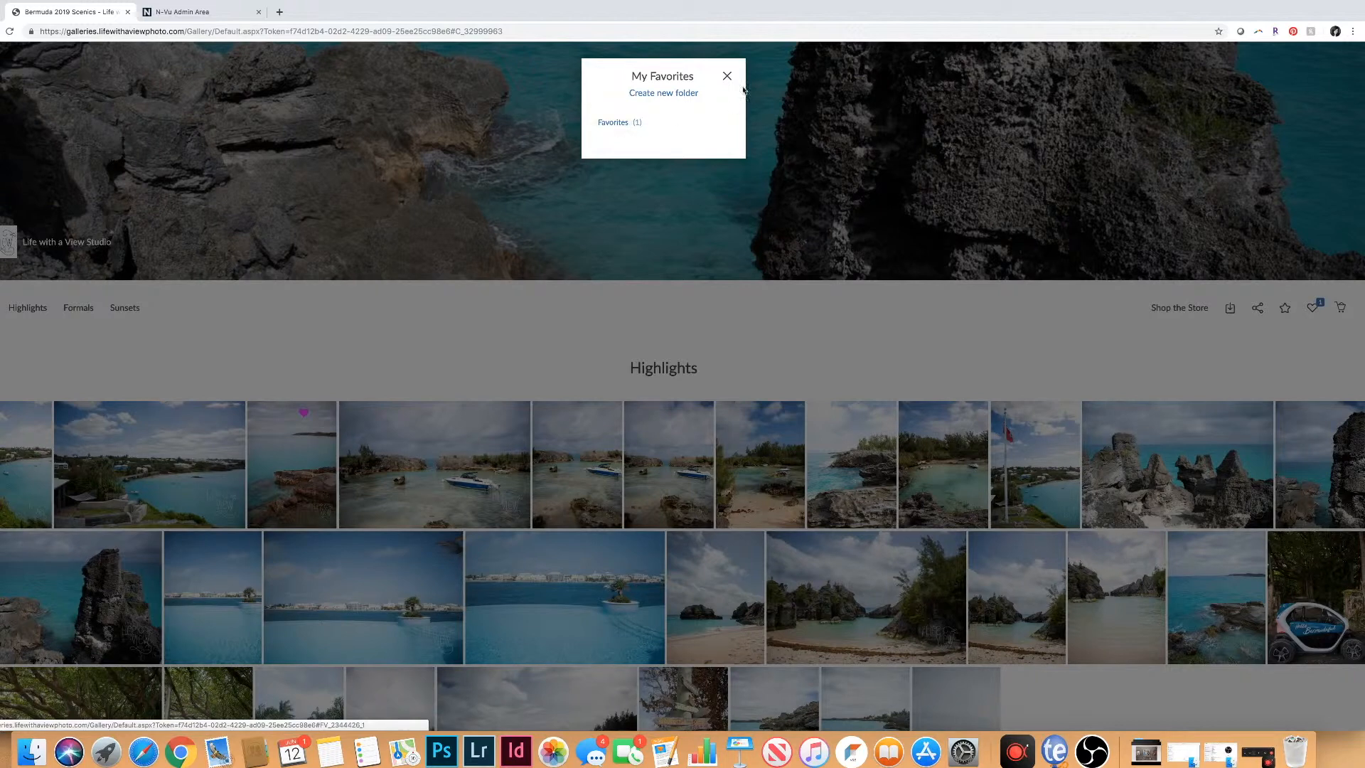
left_click(727, 76)
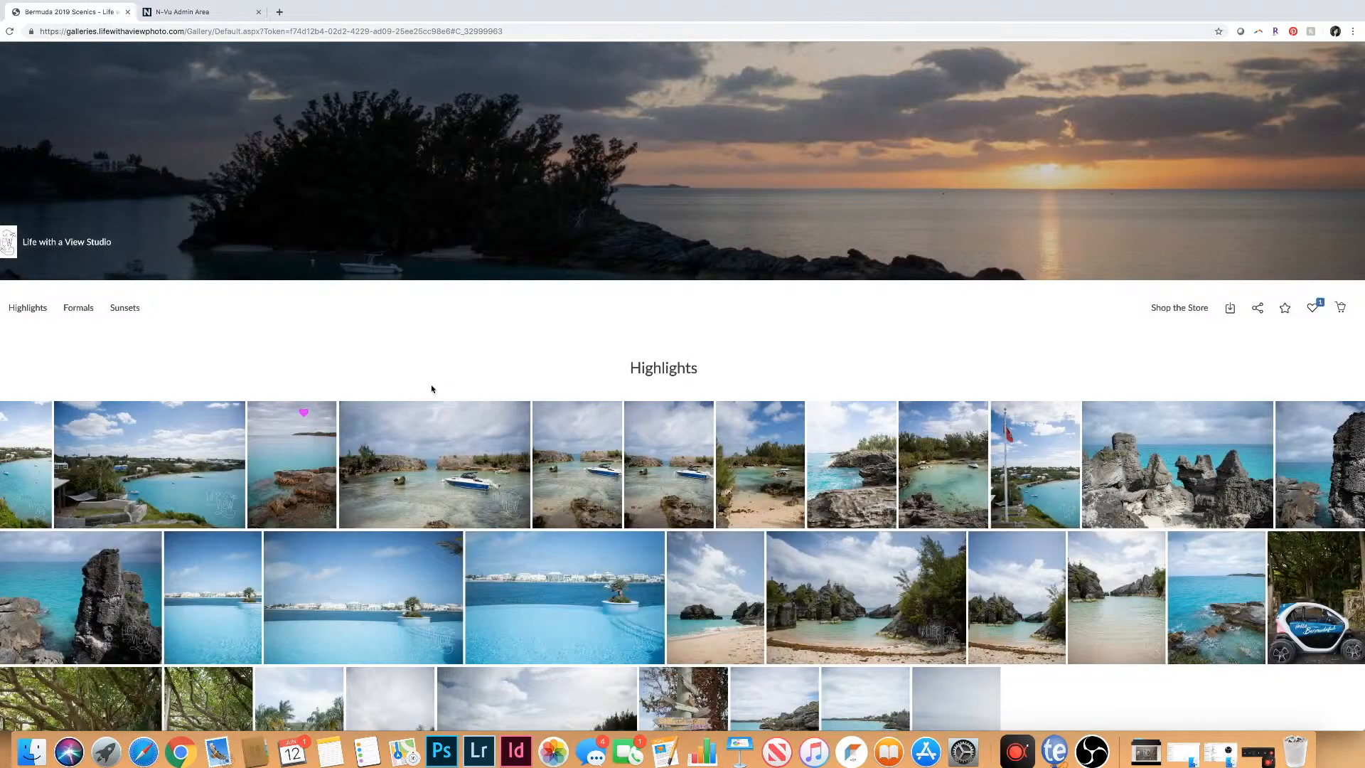
mouse_move(435, 459)
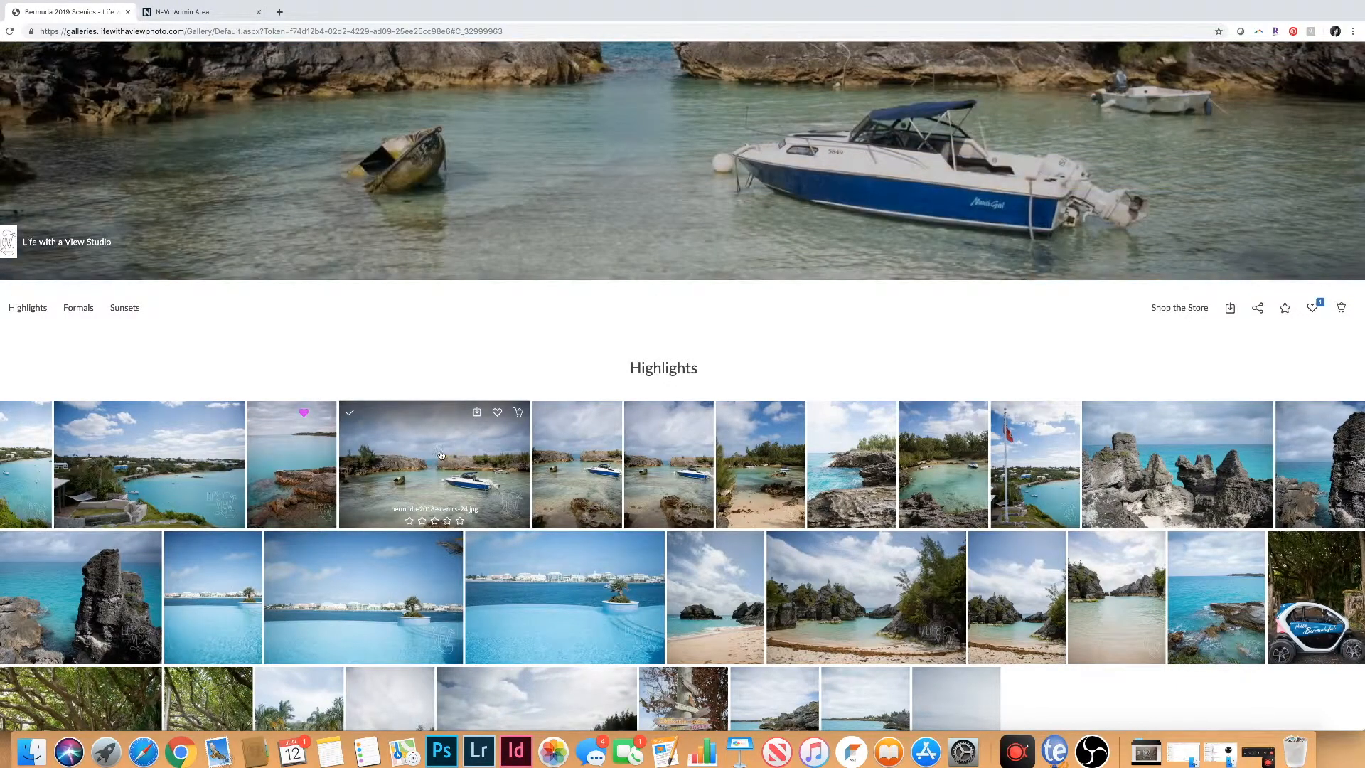
Open the wide boat photo full-size and show its Share this Image options.
left_click(434, 465)
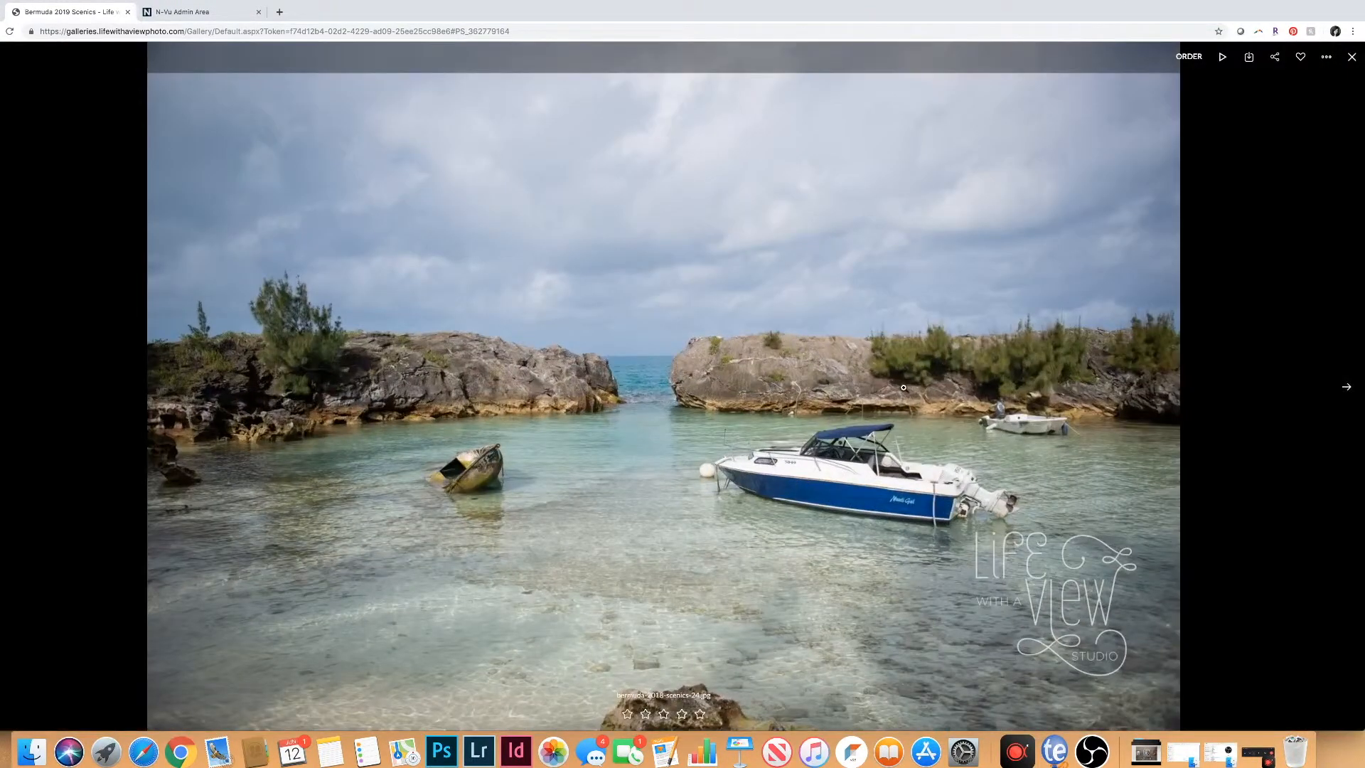
mouse_move(1350, 56)
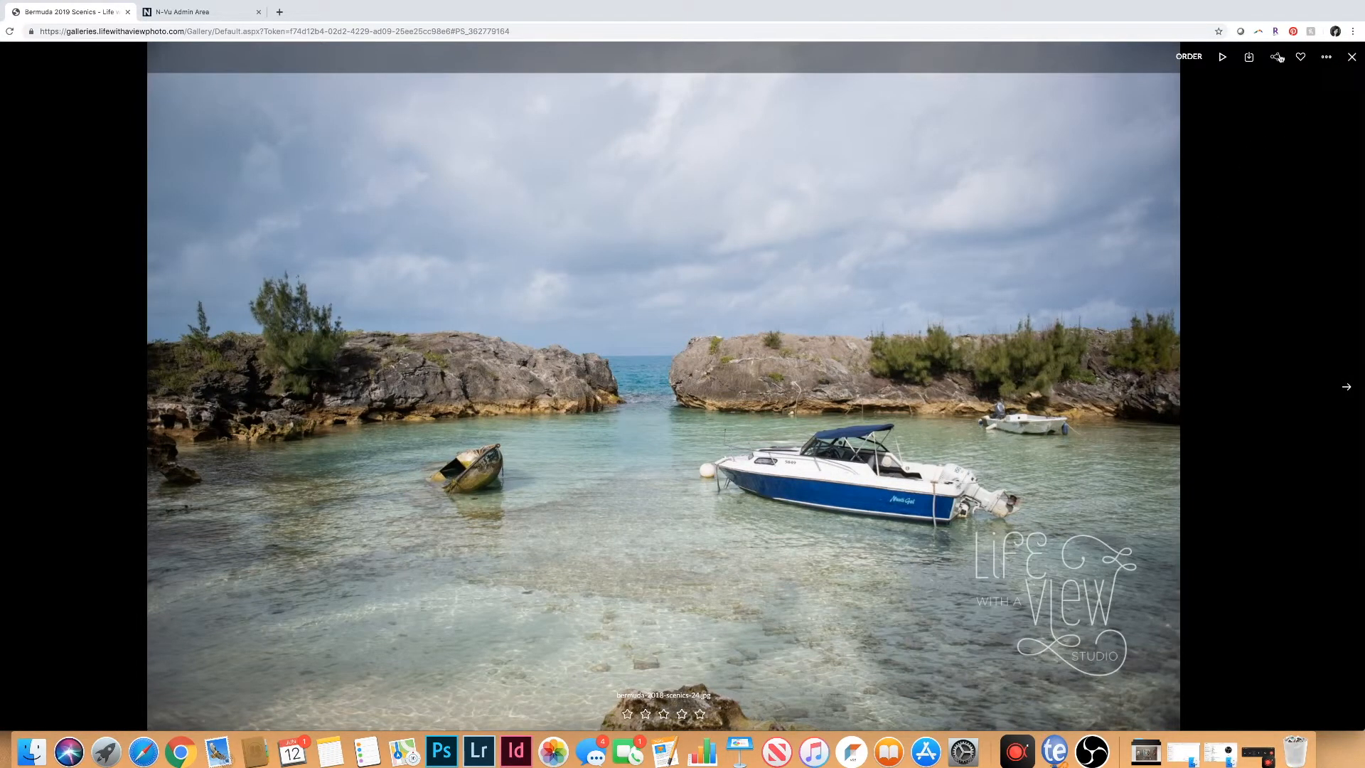
left_click(1276, 57)
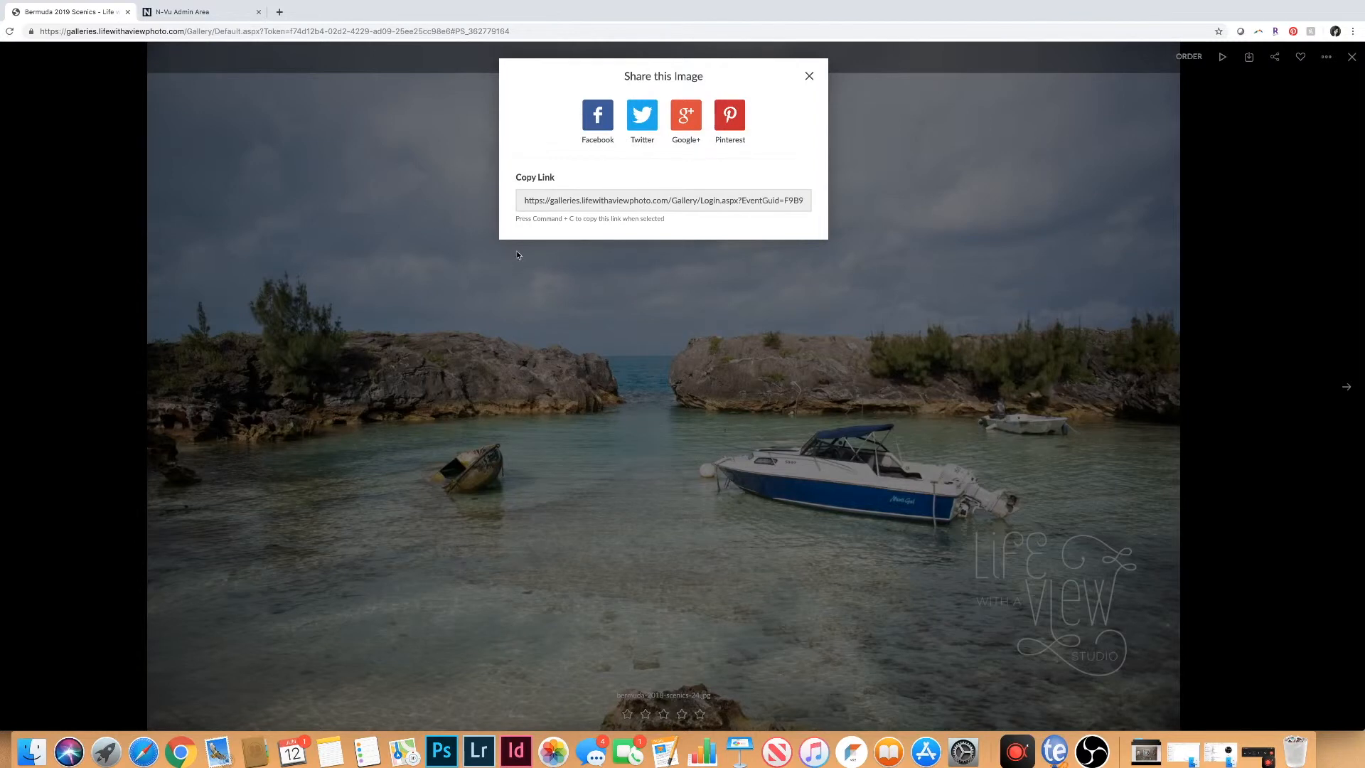
mouse_move(575, 135)
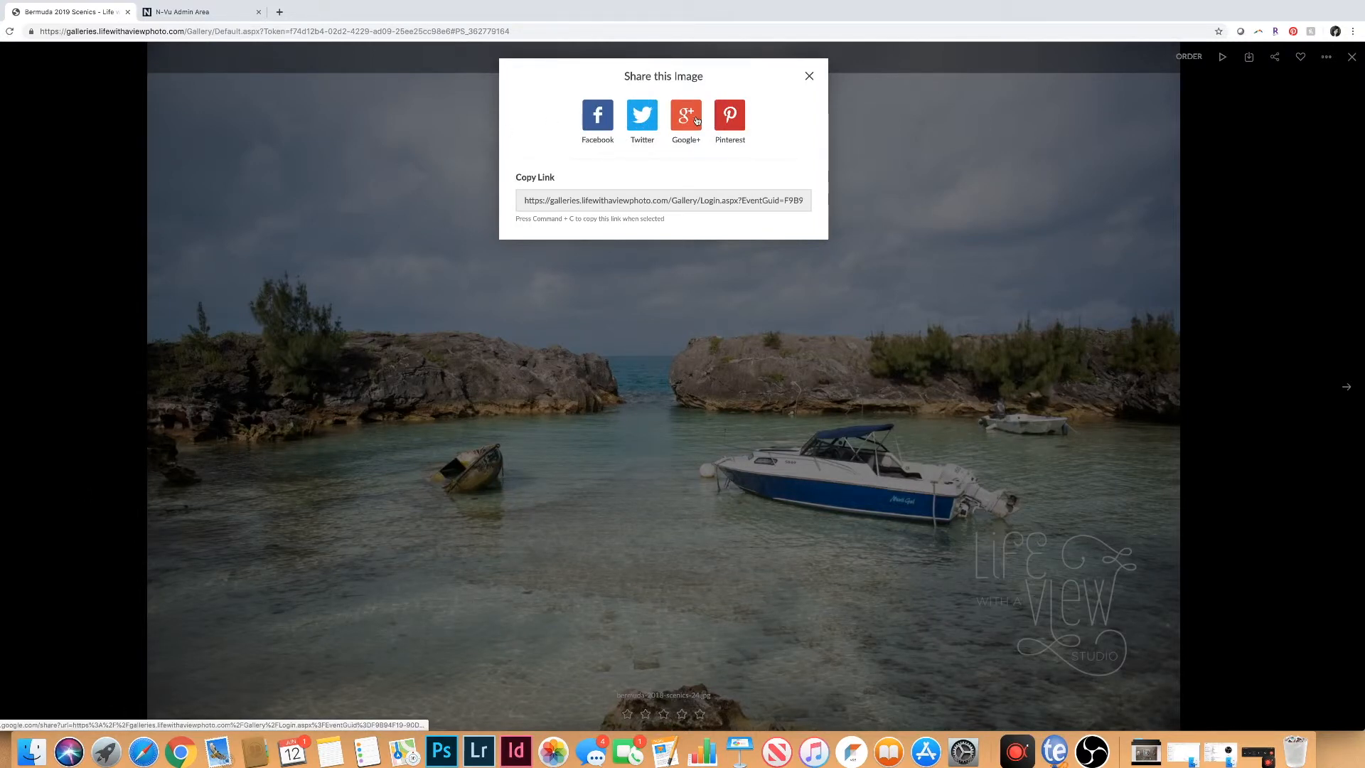
mouse_move(771, 162)
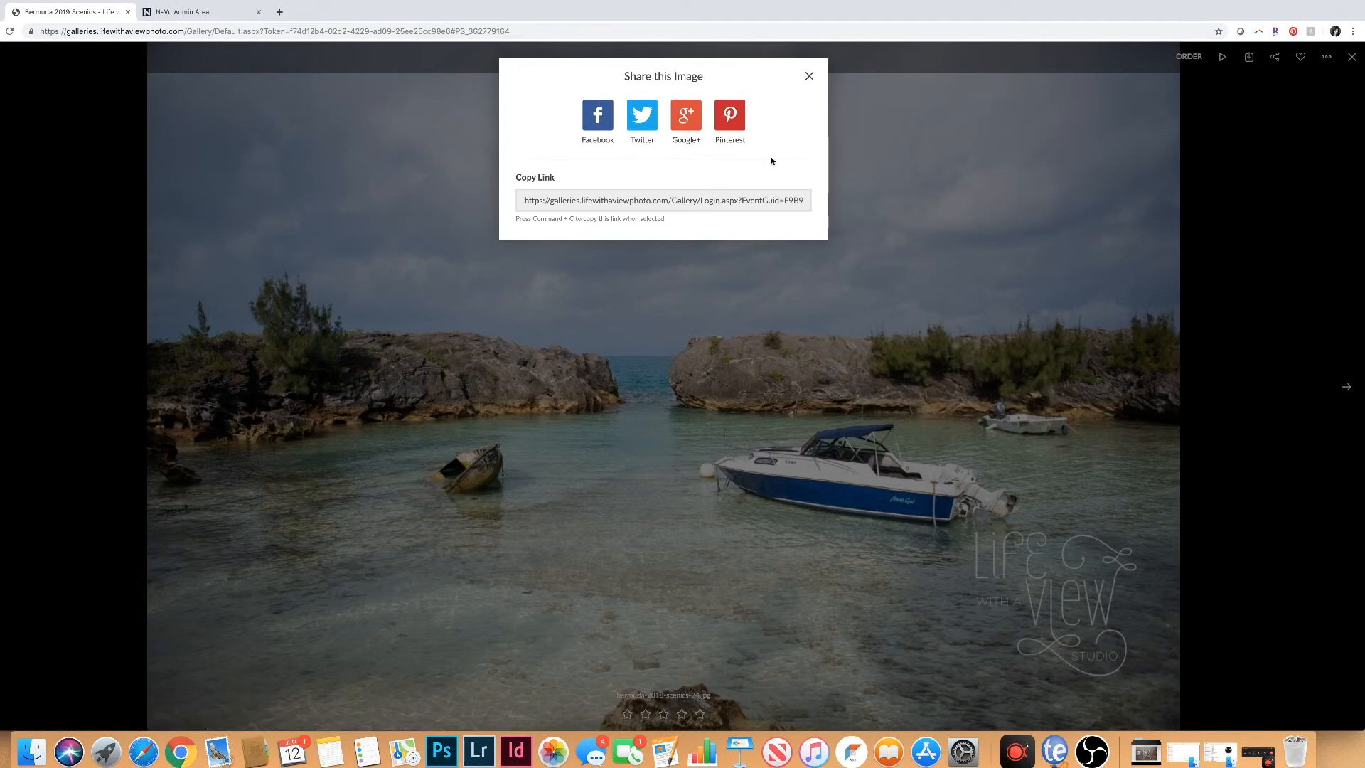